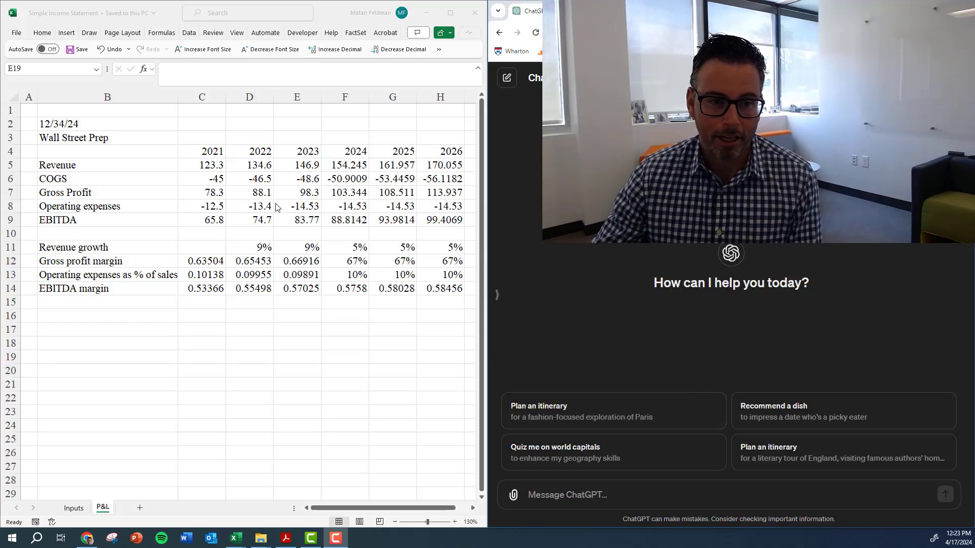
# Step: Select the statement labels and check the 2023 and 2024 revenue and operating-expense figures
pyautogui.moveTo(107, 123); pyautogui.dragTo(392, 275)
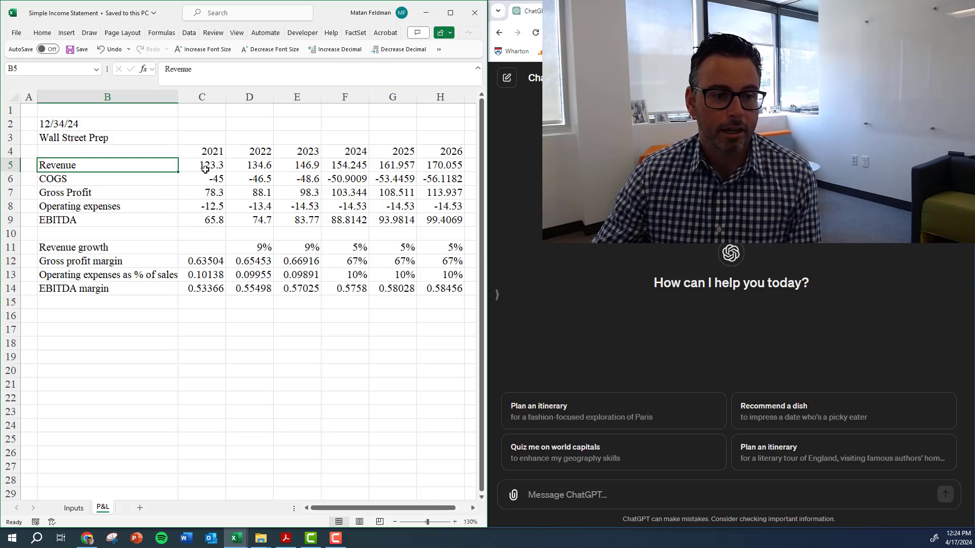
pyautogui.moveTo(107, 165); pyautogui.dragTo(107, 206)
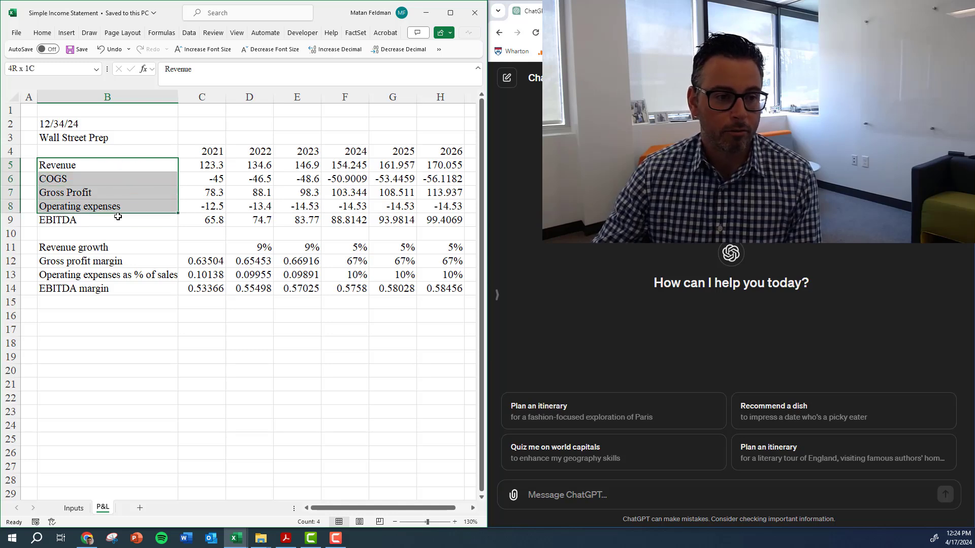
pyautogui.click(107, 220)
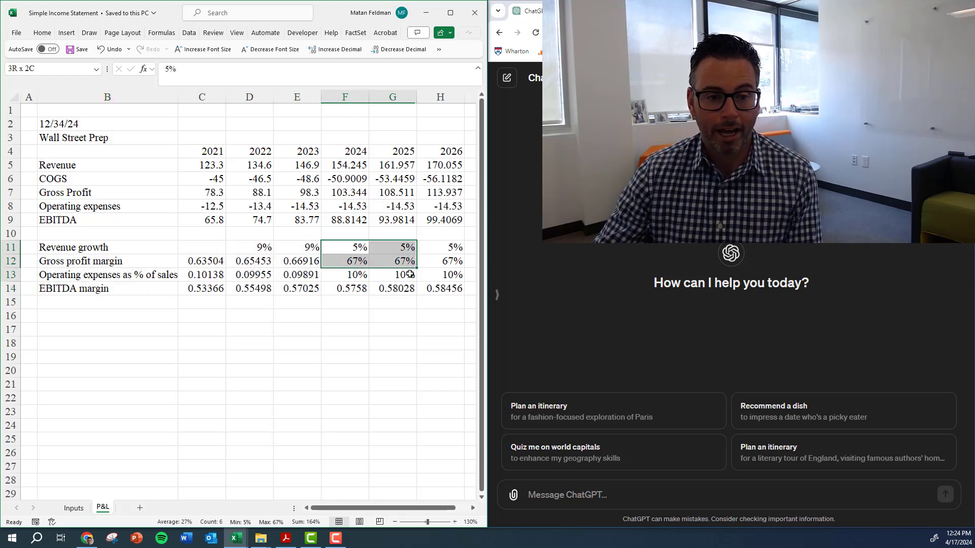
pyautogui.click(297, 205)
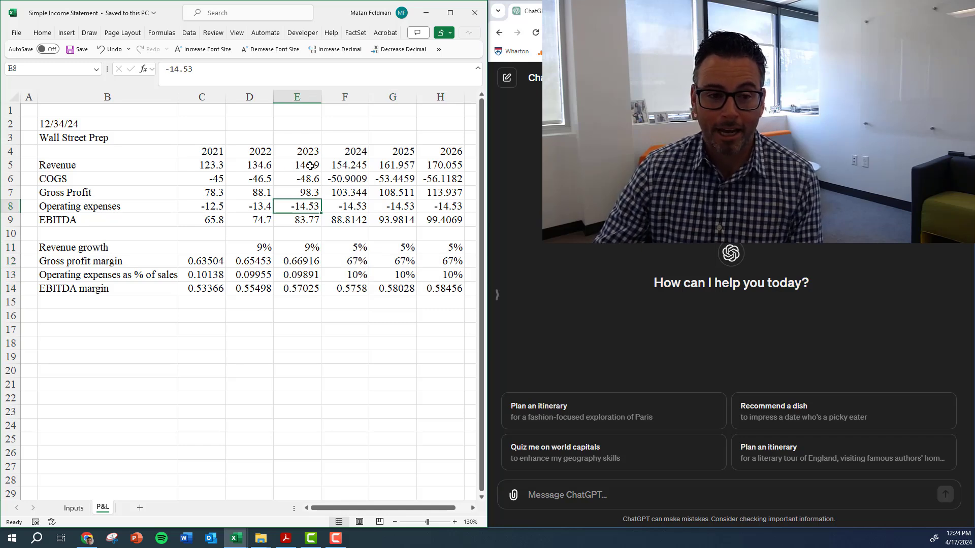
pyautogui.click(297, 165)
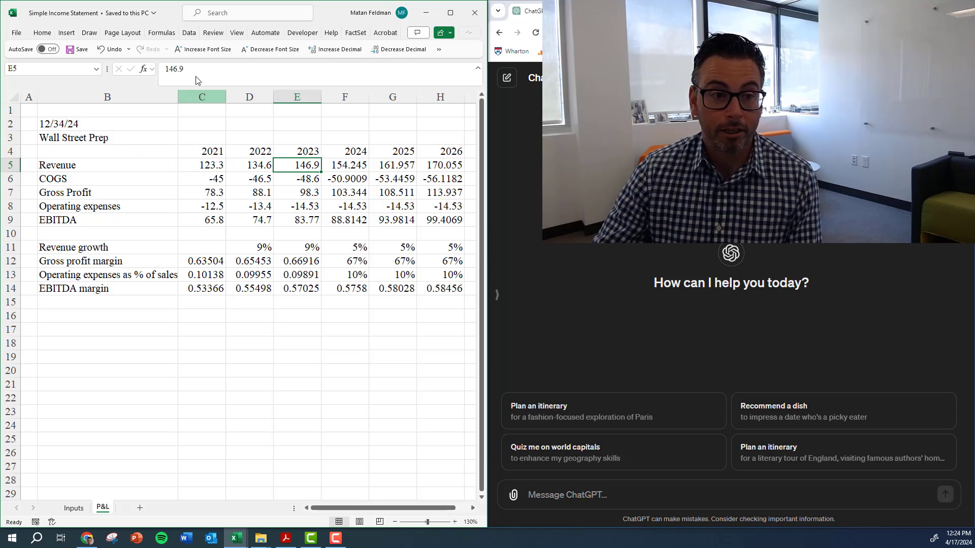
pyautogui.click(344, 164)
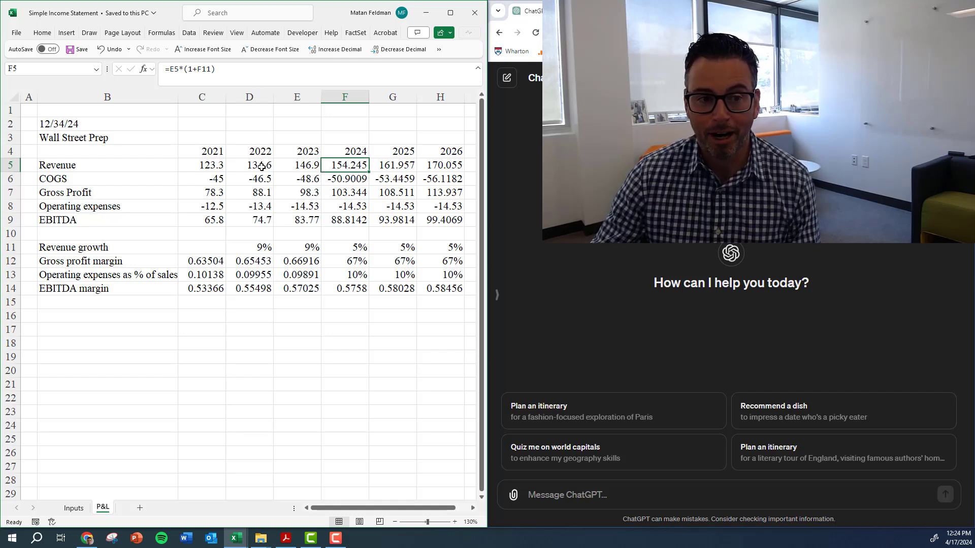
# Step: Select the historical and projected figure blocks and the company name, and glance at the Inputs sheet
pyautogui.moveTo(202, 165); pyautogui.dragTo(297, 219)
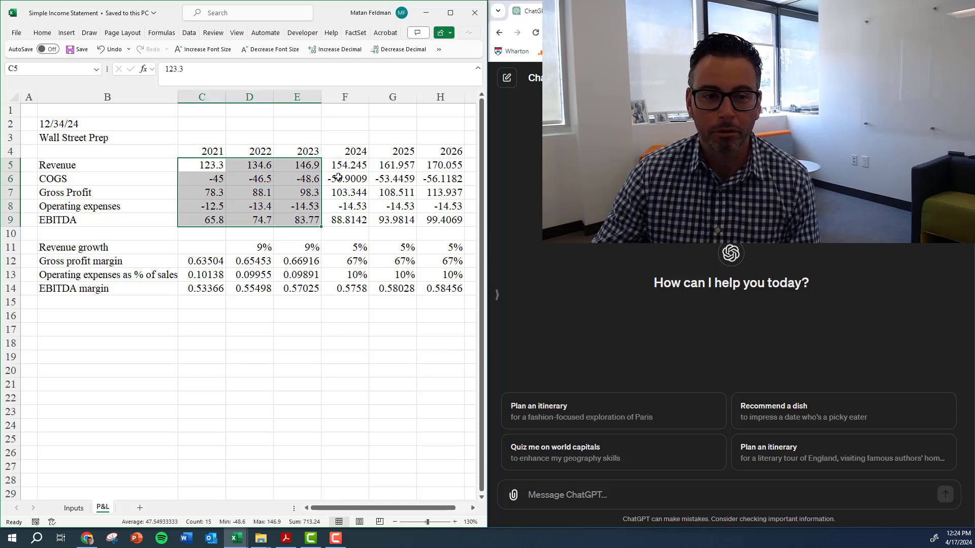
pyautogui.click(345, 165)
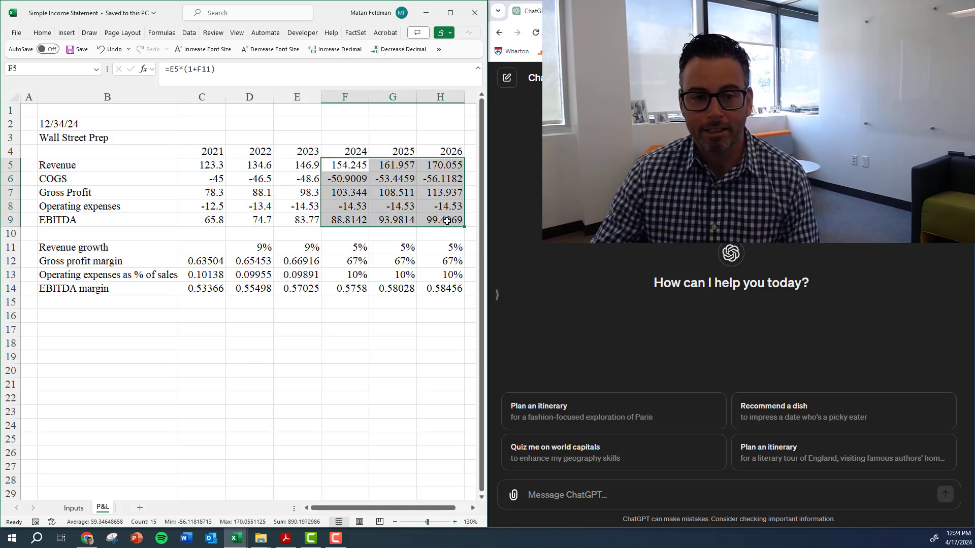
pyautogui.moveTo(201, 164); pyautogui.dragTo(296, 192)
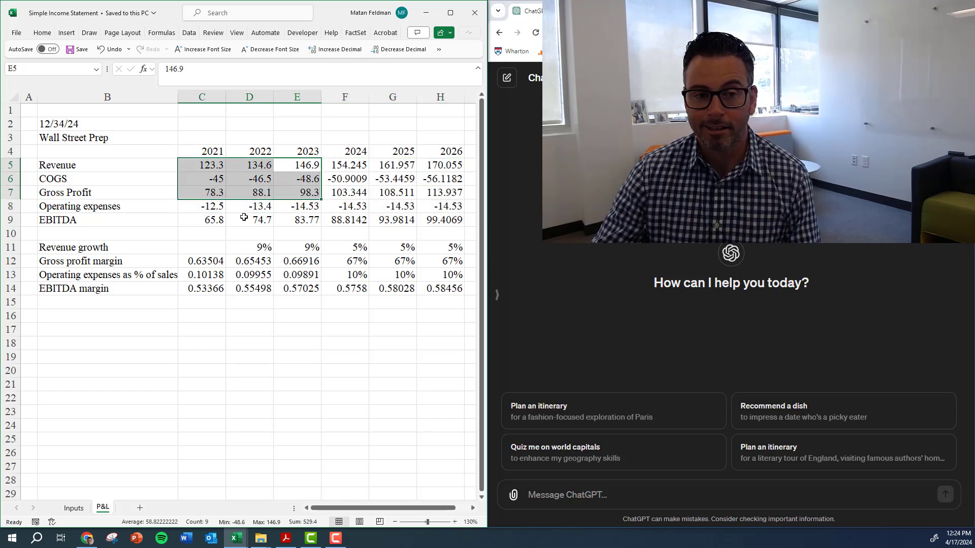
pyautogui.click(107, 137)
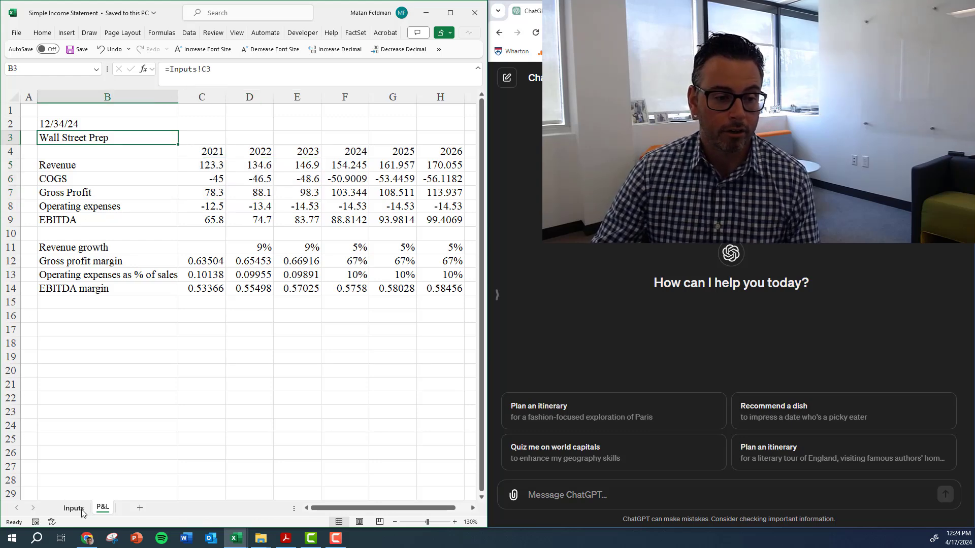
pyautogui.click(72, 507)
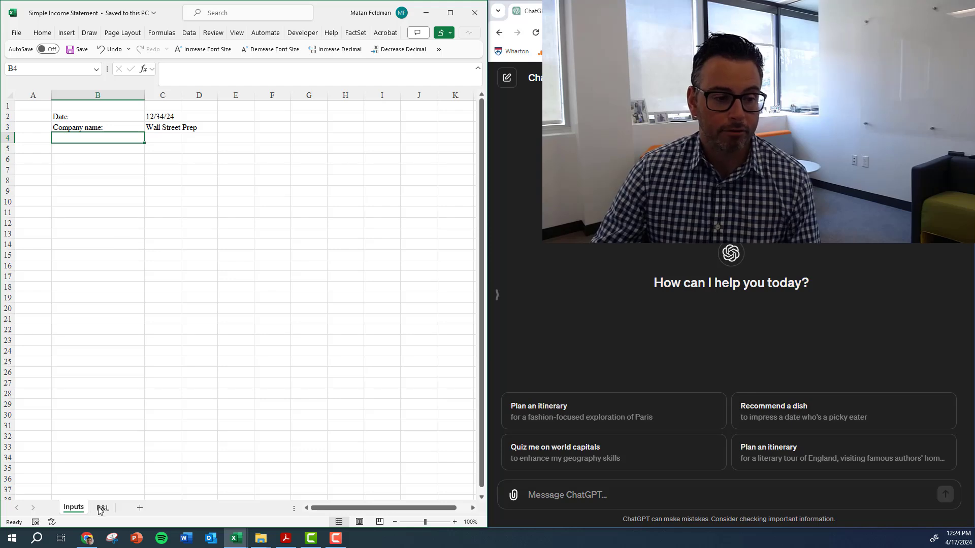
pyautogui.click(102, 508)
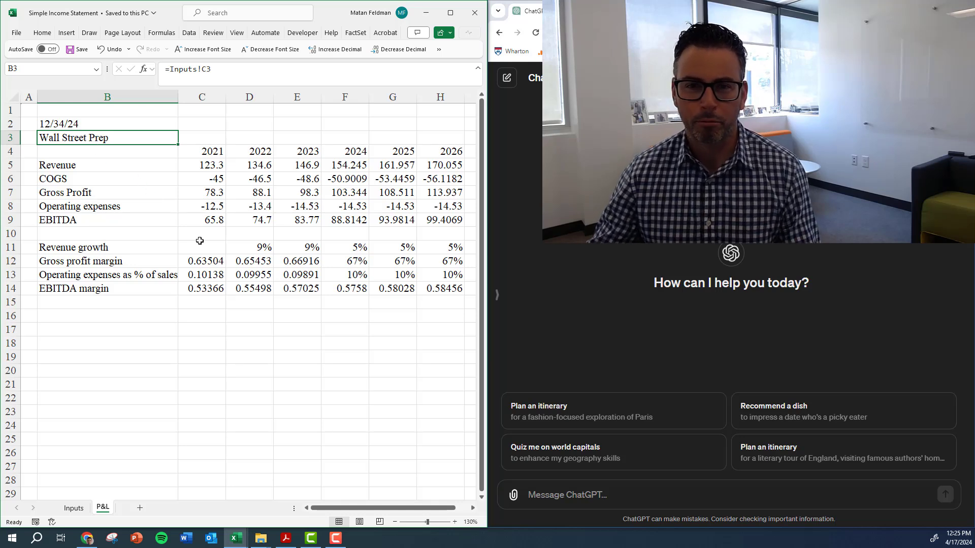
# Step: Inspect the revenue growth, COGS and EBITDA cells, then switch to the ChatGPT Boost Reload prompt document
pyautogui.click(297, 247)
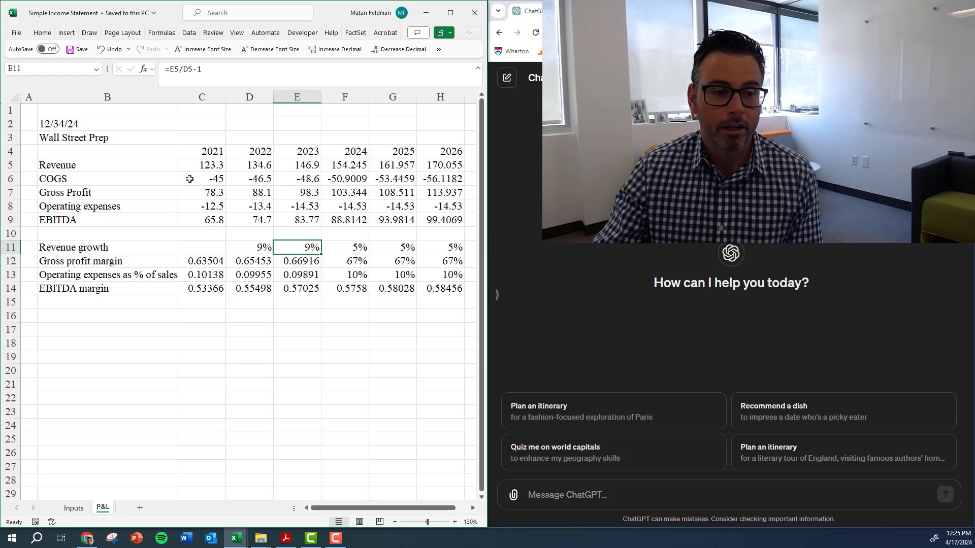
pyautogui.click(250, 247)
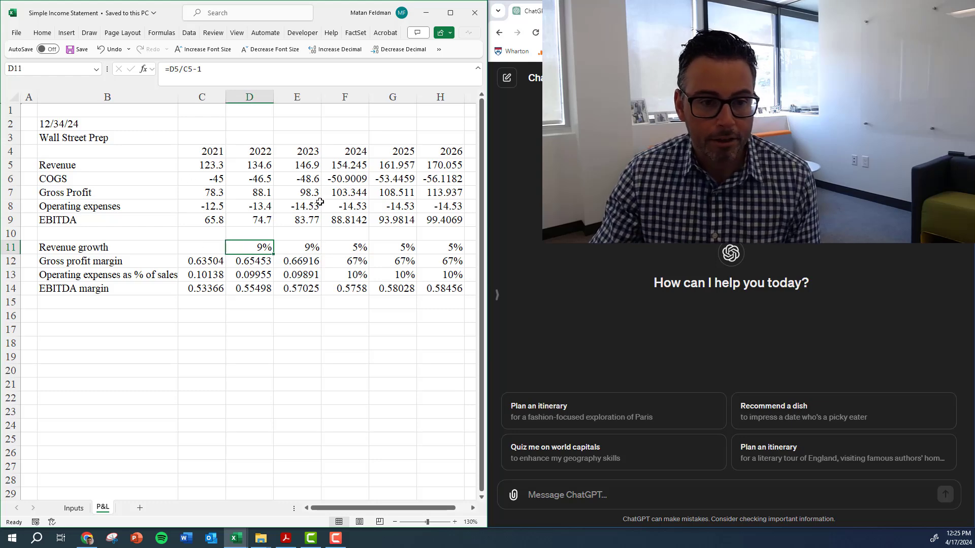
pyautogui.click(202, 164)
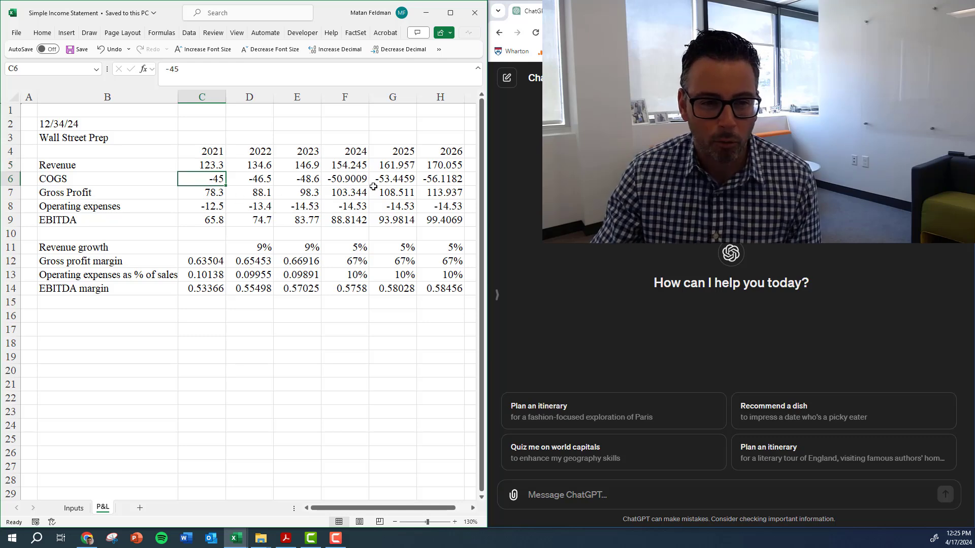
pyautogui.click(344, 179)
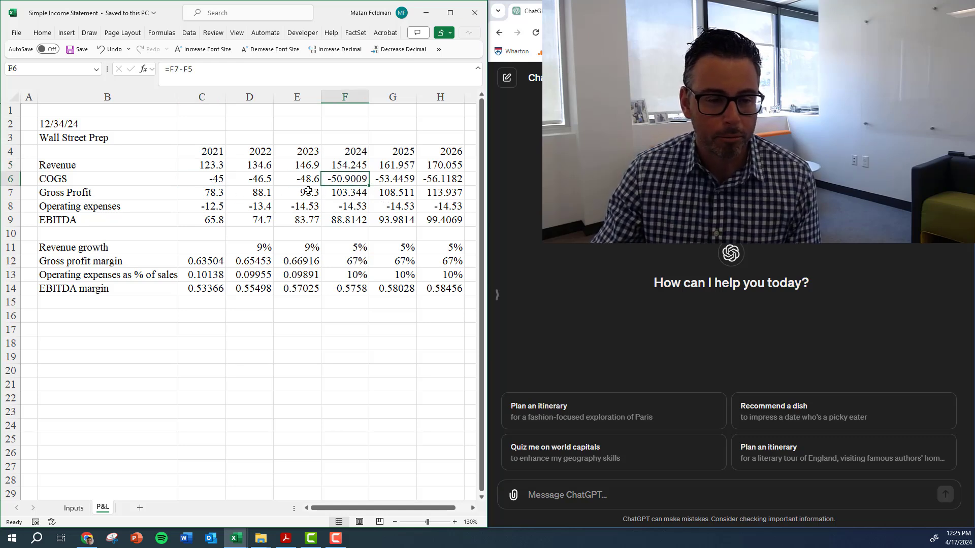
pyautogui.click(296, 178)
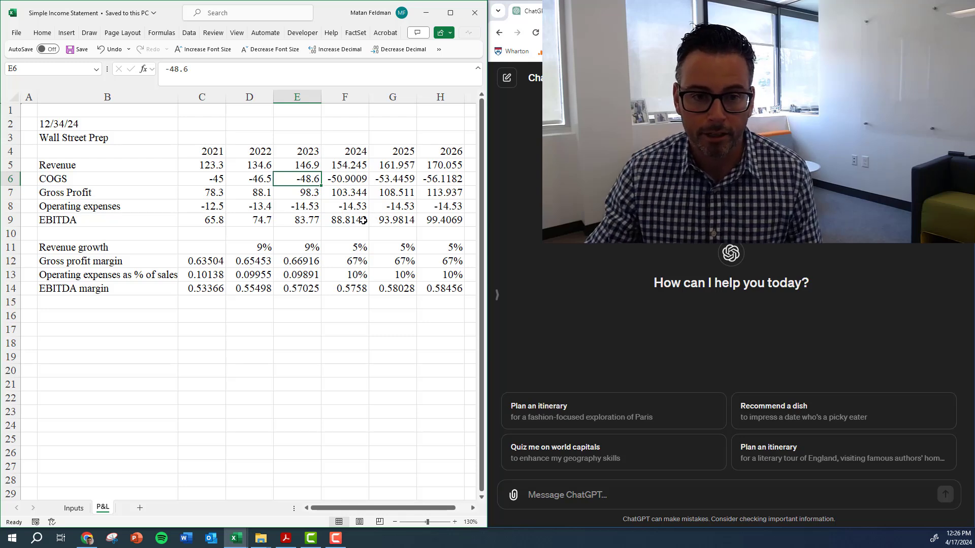
pyautogui.click(392, 205)
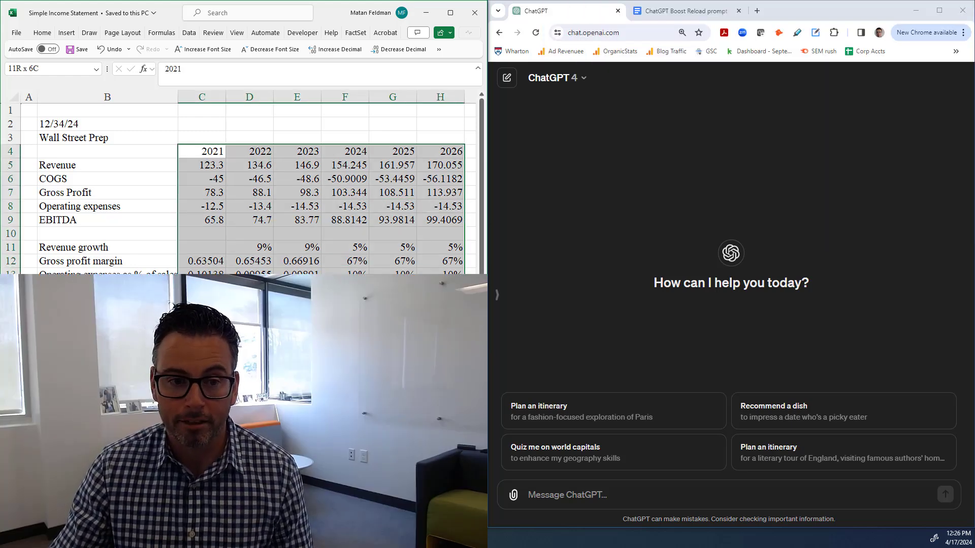
pyautogui.click(345, 220)
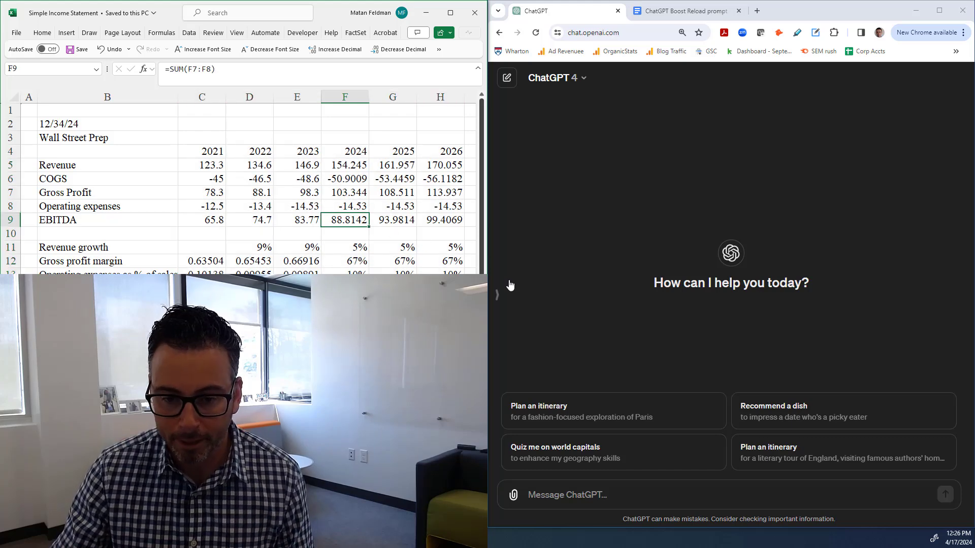
pyautogui.moveTo(560, 325)
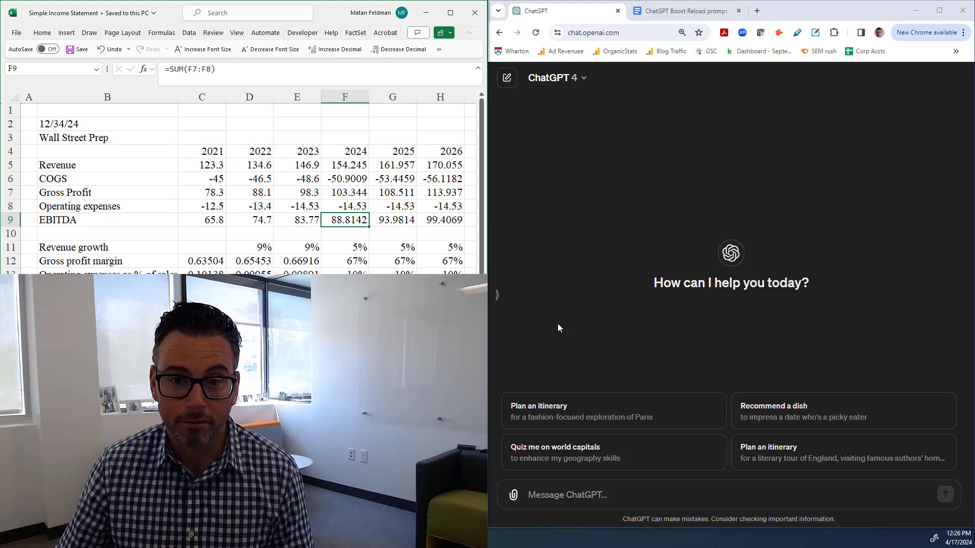
pyautogui.moveTo(571, 294)
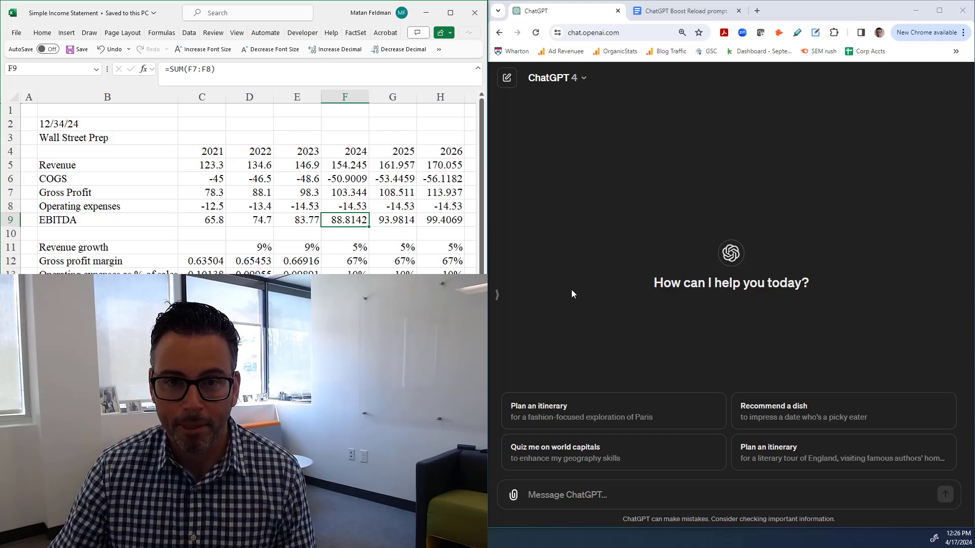
pyautogui.click(681, 11)
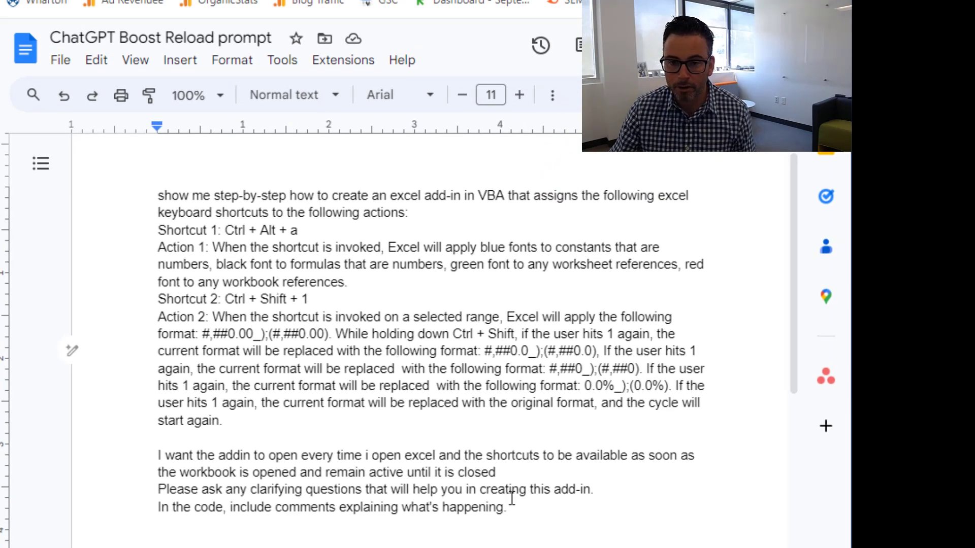
pyautogui.press('ctrl+a')
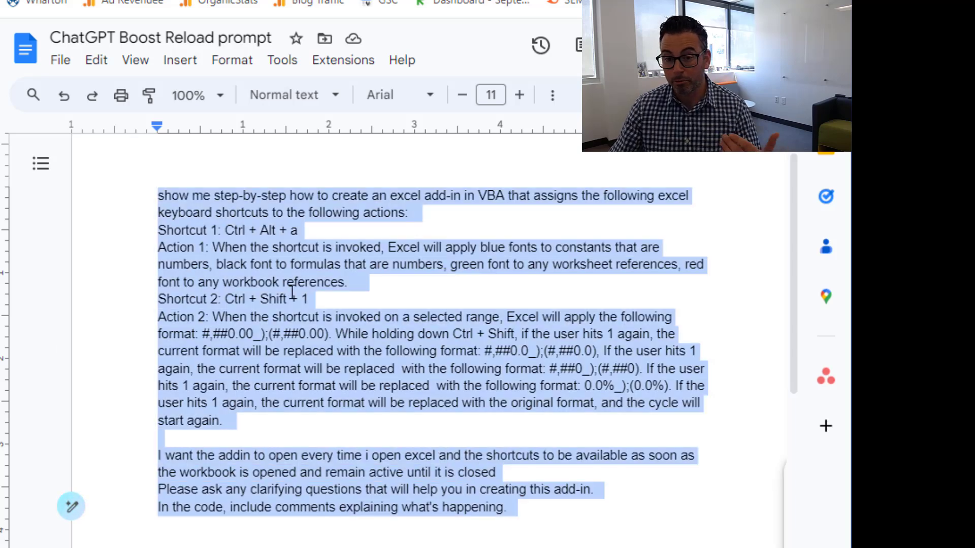
pyautogui.click(286, 281)
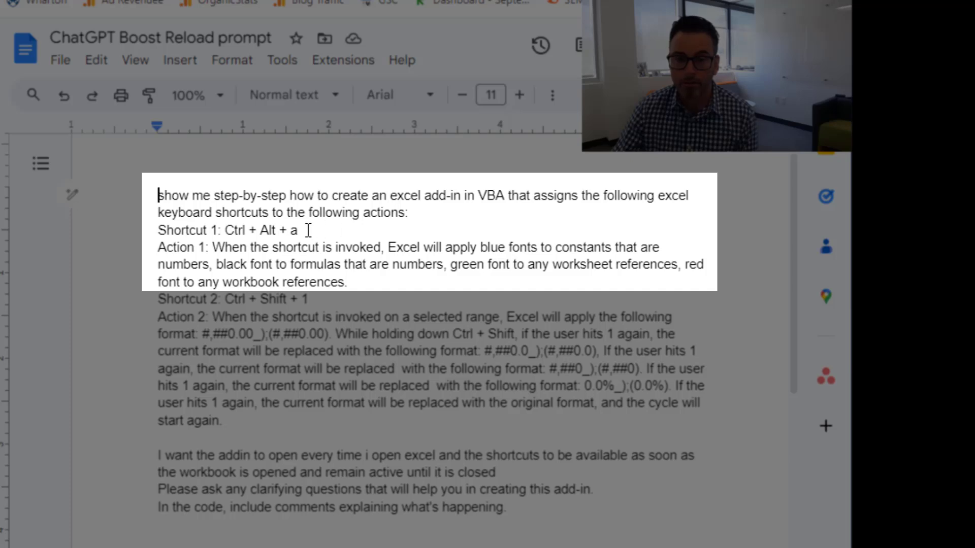
pyautogui.doubleClick(261, 230)
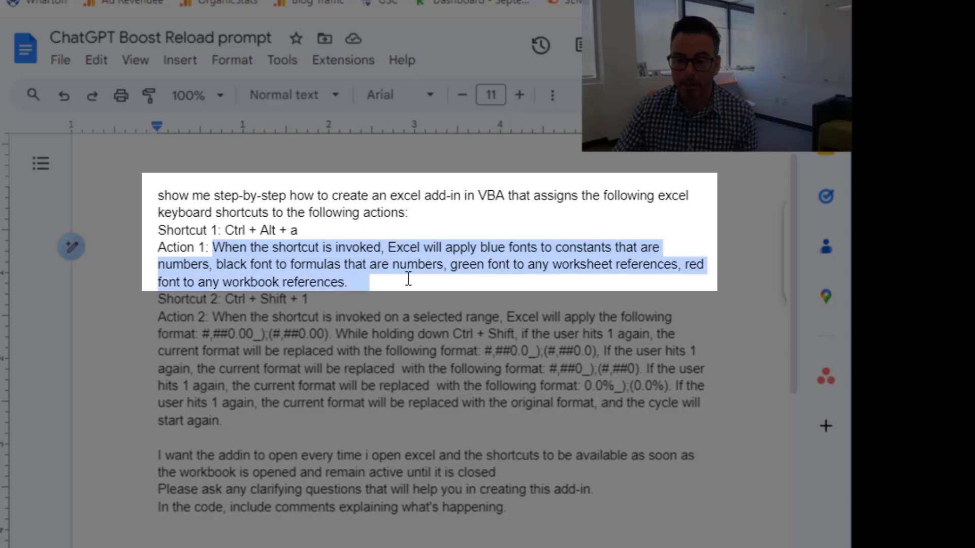
pyautogui.click(185, 264)
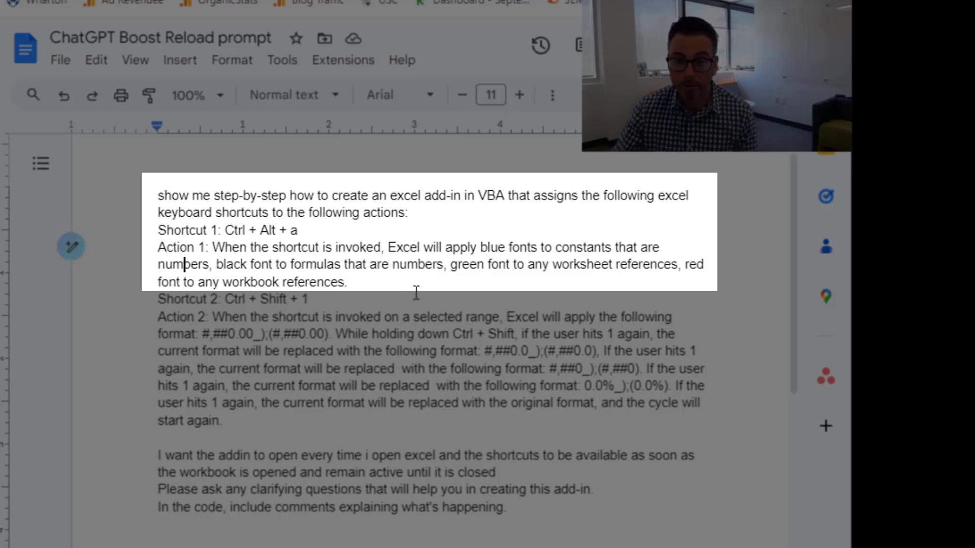
pyautogui.moveTo(437, 284)
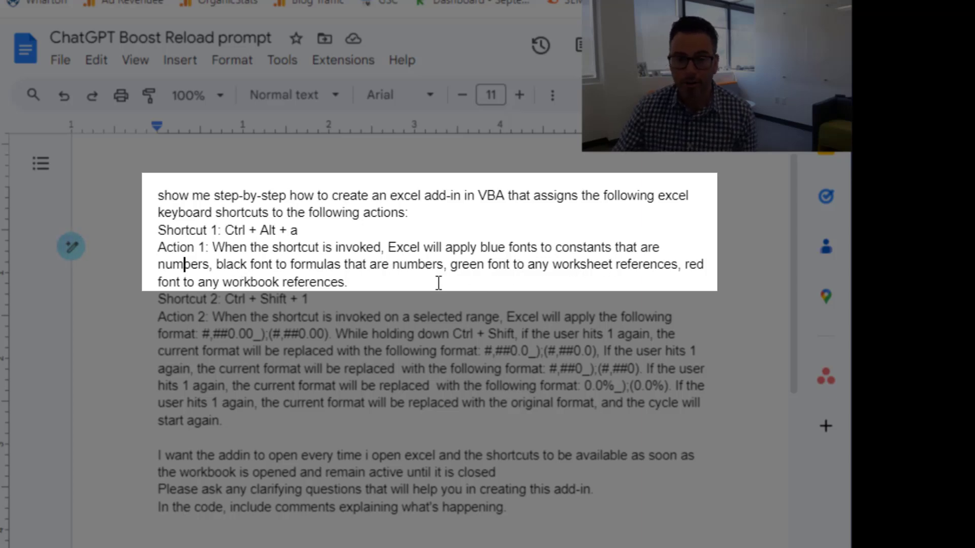
pyautogui.moveTo(321, 299)
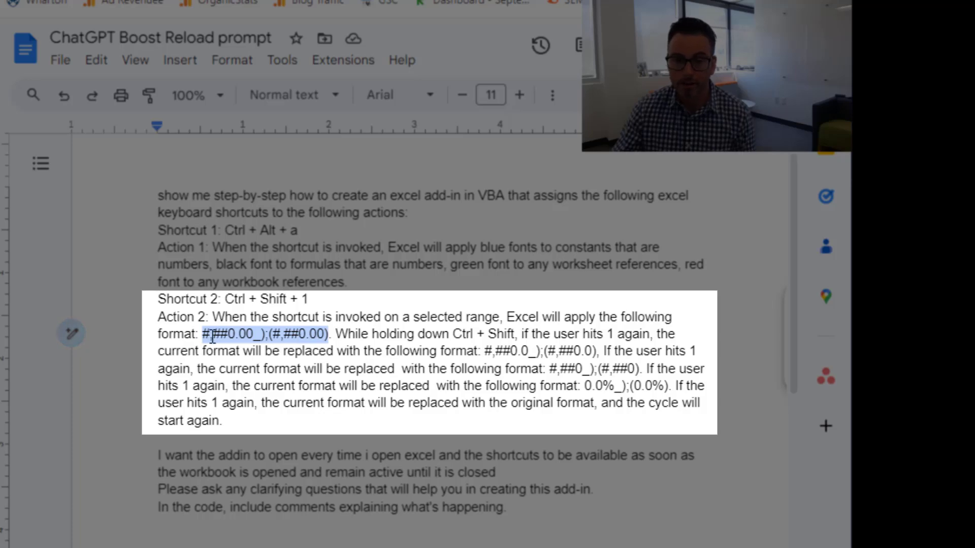
# Step: Enter test value 345, apply the #,##0.0_);(#,##0.0) format, then delete the value
pyautogui.click(233, 538)
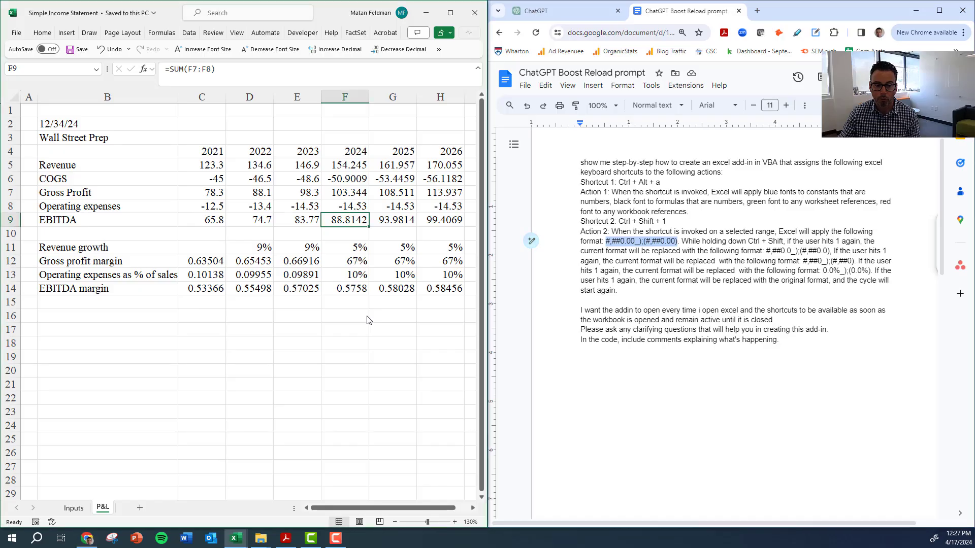
pyautogui.write('3')
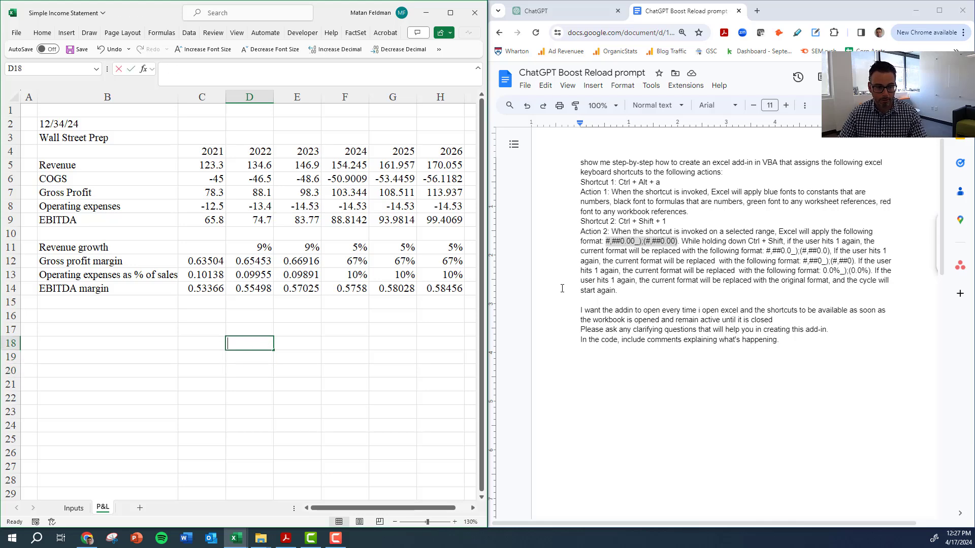
pyautogui.write('345')
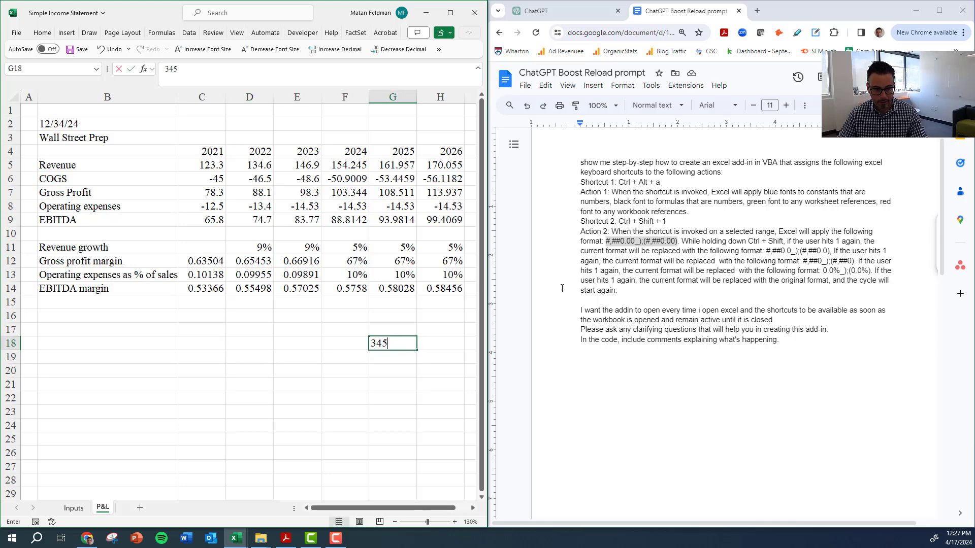
pyautogui.press('Return')
pyautogui.write('#,##0_);(#,##0).0')
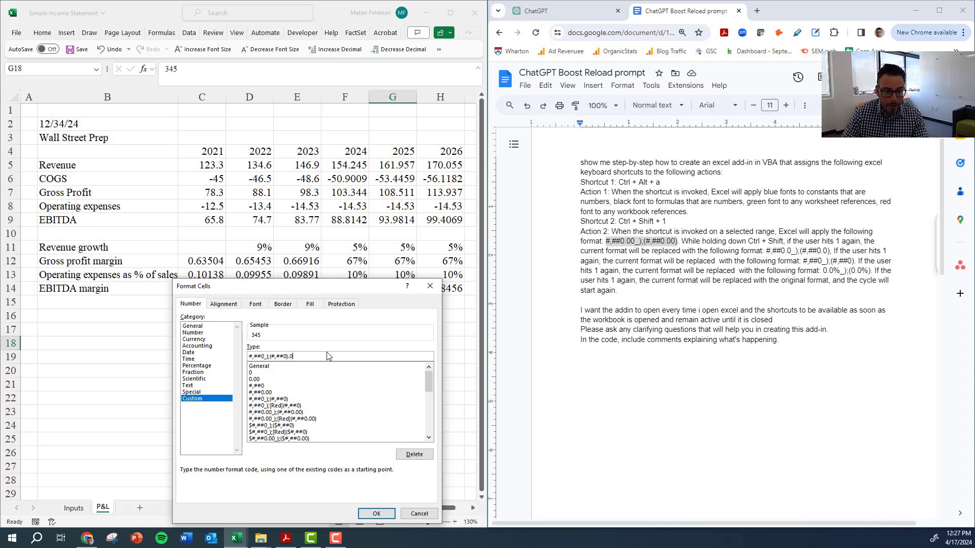
pyautogui.press('Backspace')
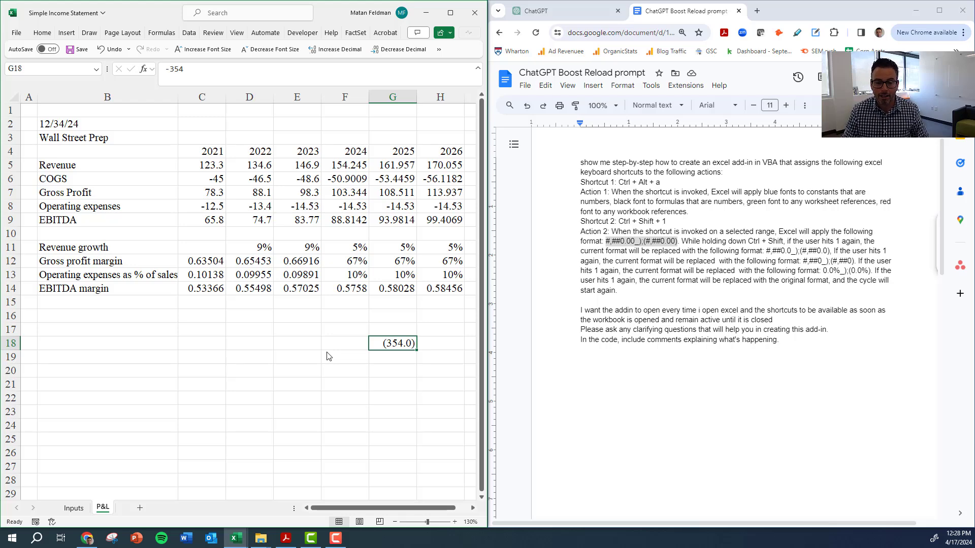
pyautogui.press('Delete')
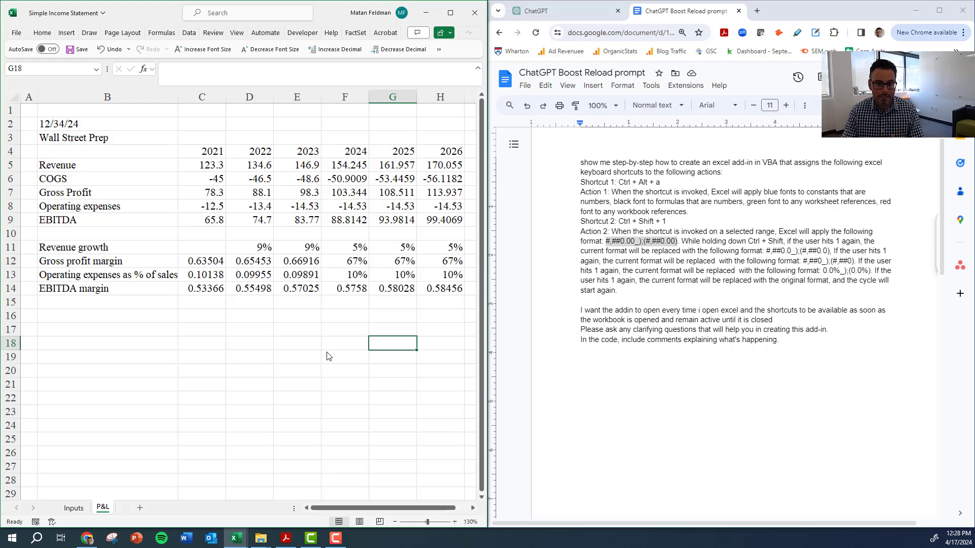
pyautogui.moveTo(324, 235)
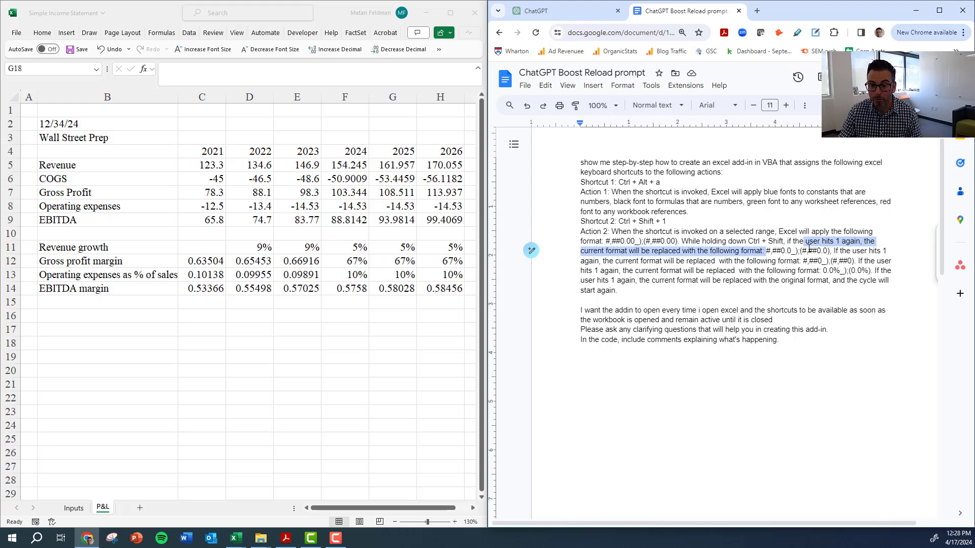
pyautogui.click(639, 242)
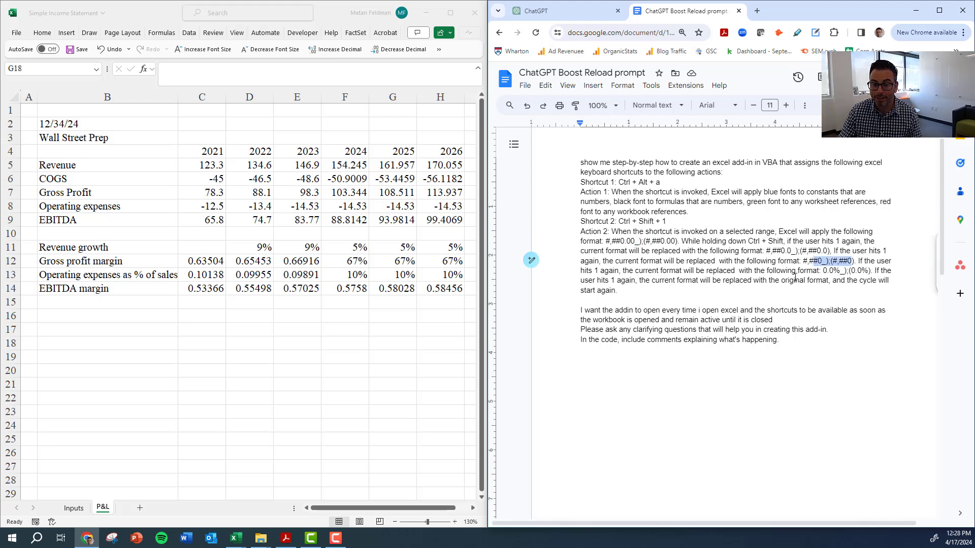
pyautogui.doubleClick(845, 271)
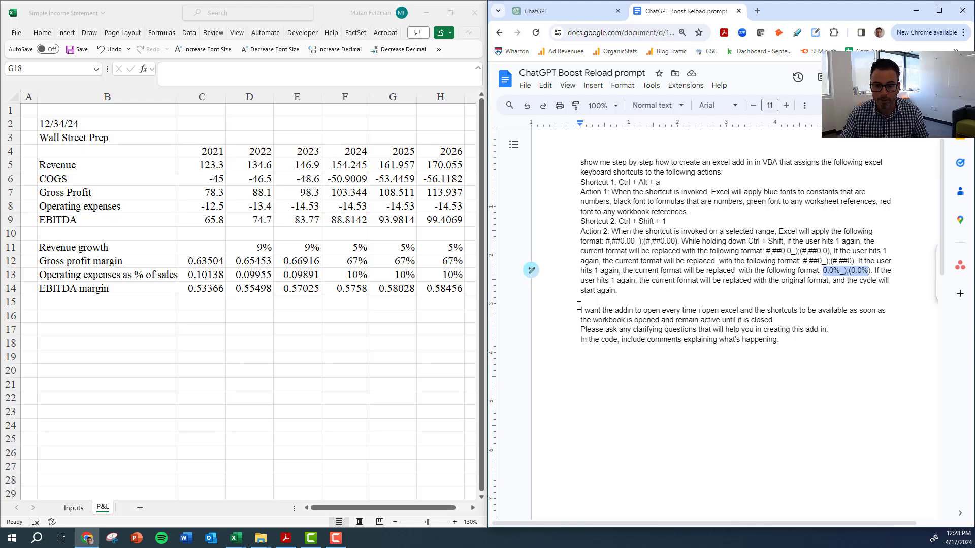
pyautogui.click(581, 310)
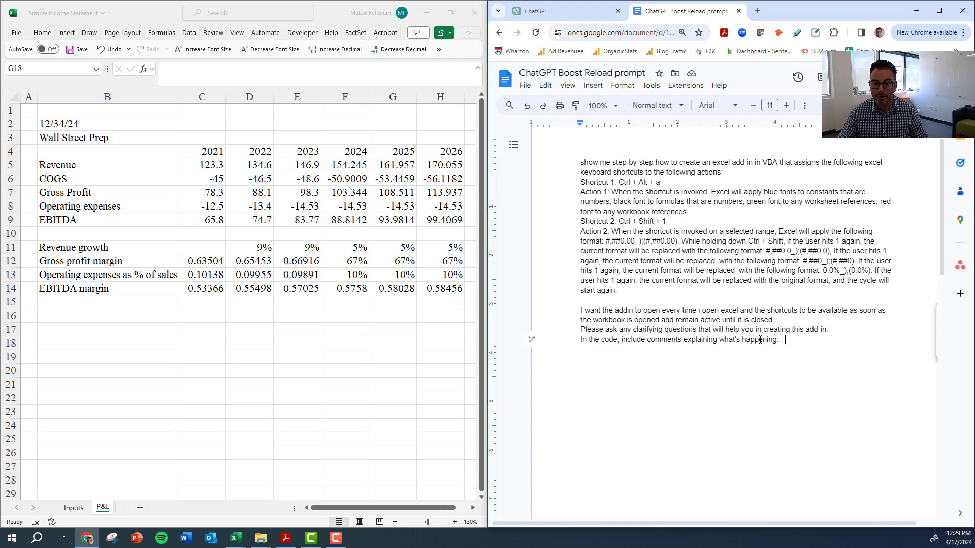
# Step: Copy the full Google Docs prompt and bring up the ChatGPT conversation
pyautogui.tripleClick(681, 340)
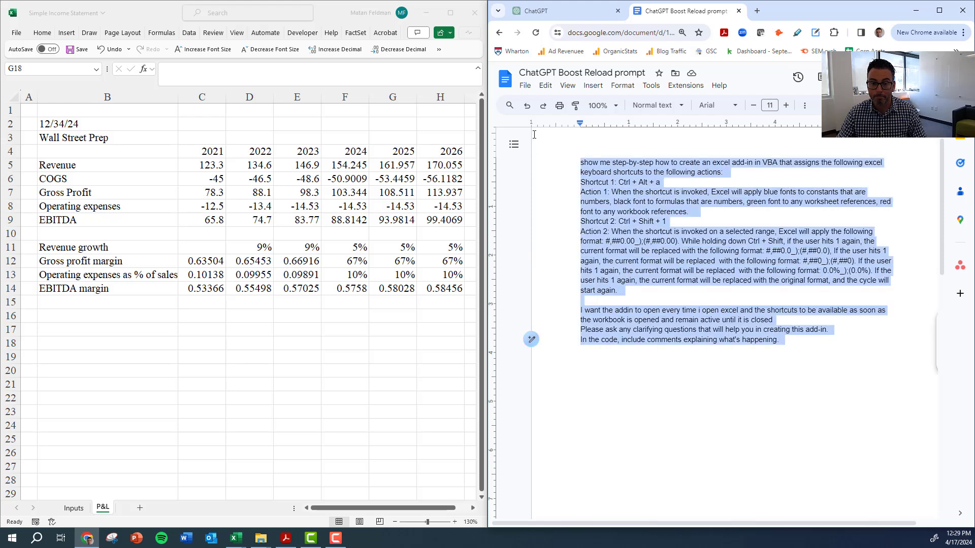
pyautogui.click(532, 11)
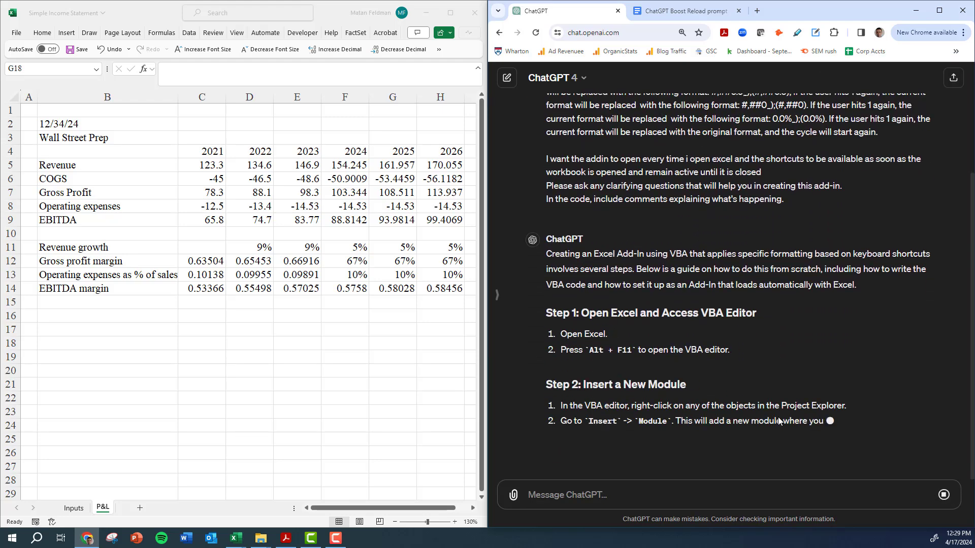
# Step: Scroll through ChatGPT's add-in guide and VBA code, then bring the Excel workbook forward
pyautogui.scroll(-3)
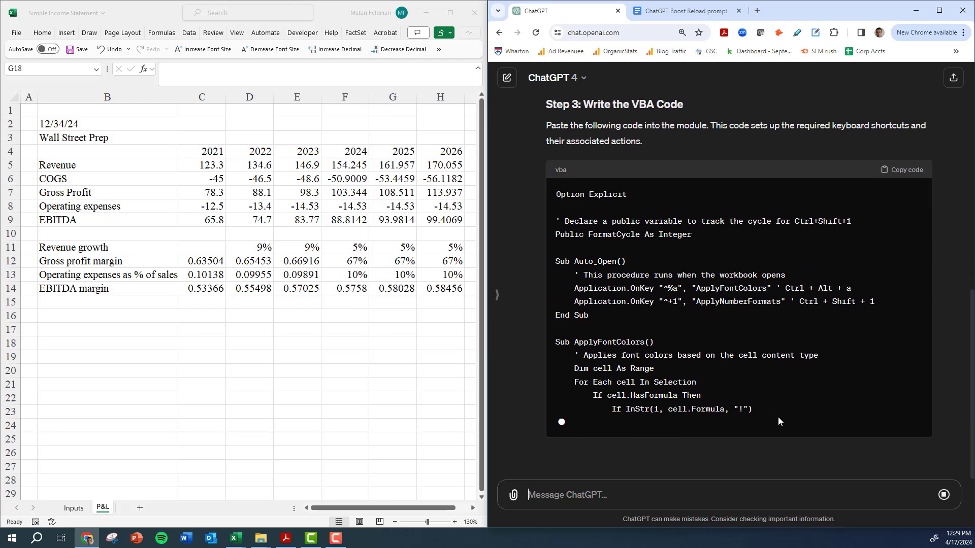
pyautogui.scroll(-3)
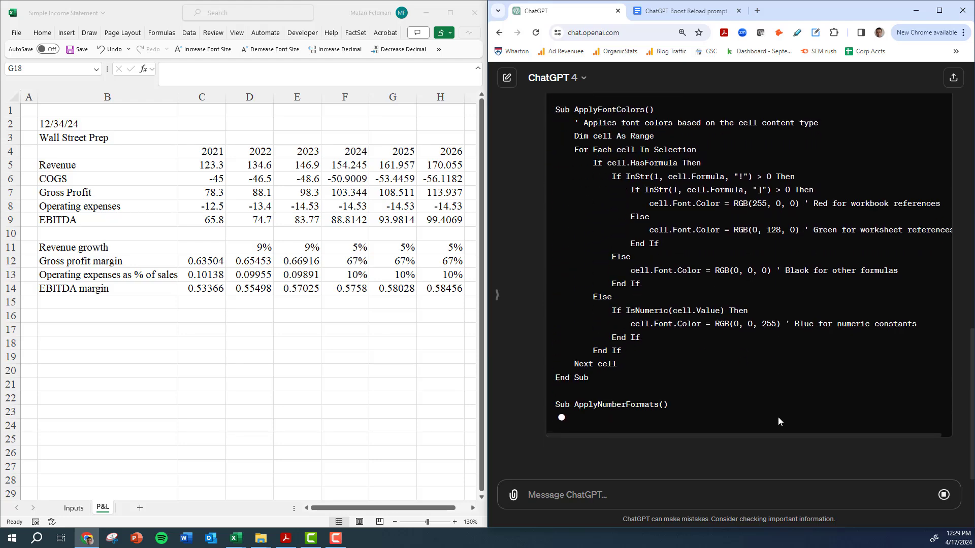
pyautogui.scroll(-3)
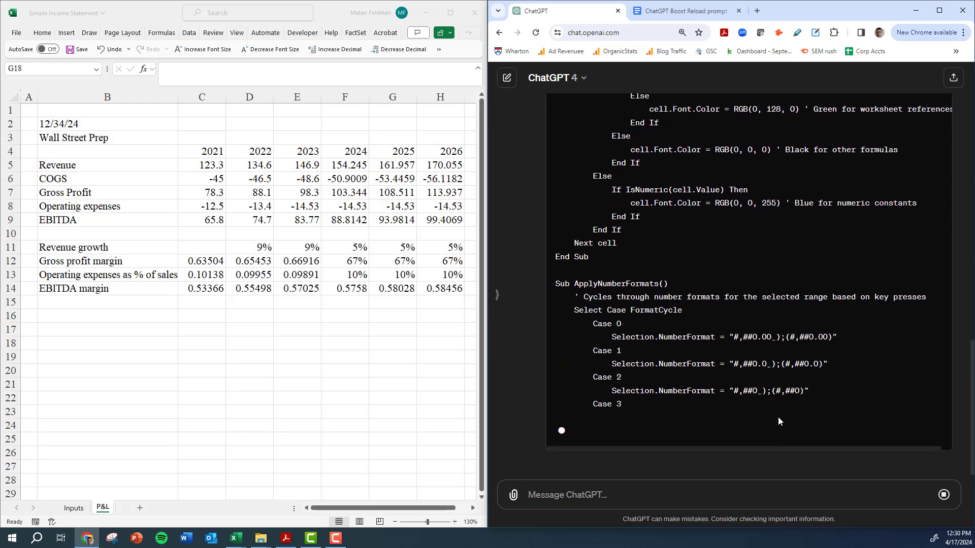
pyautogui.scroll(-3)
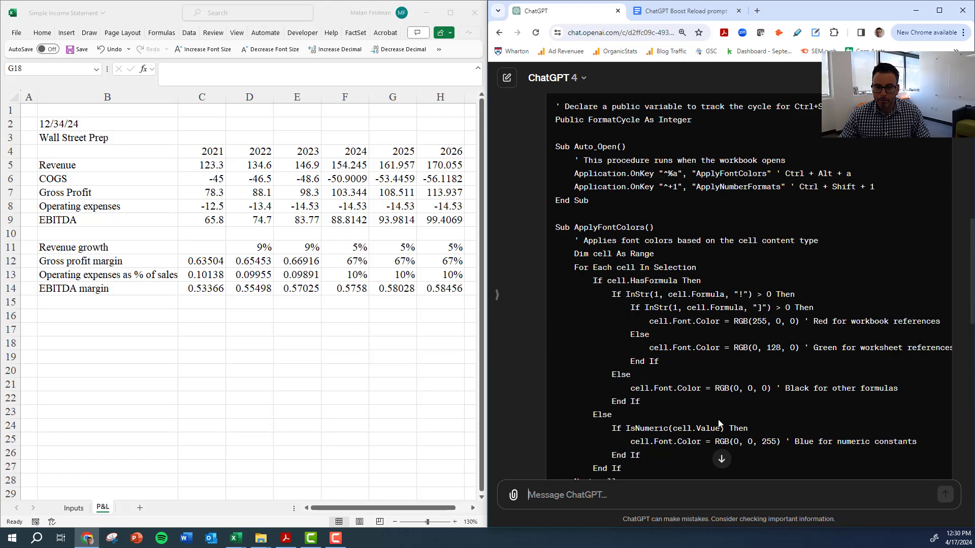
pyautogui.scroll(3)
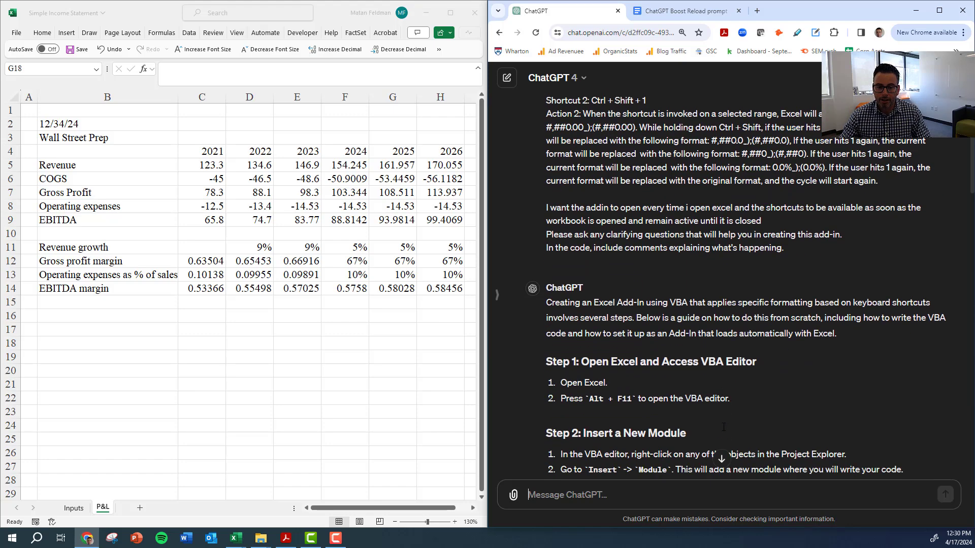
pyautogui.scroll(-3)
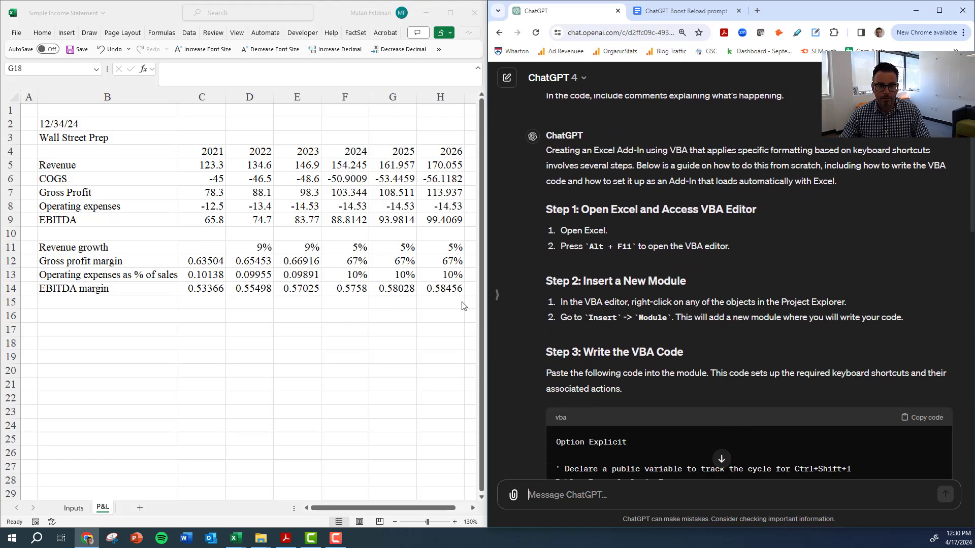
pyautogui.click(393, 344)
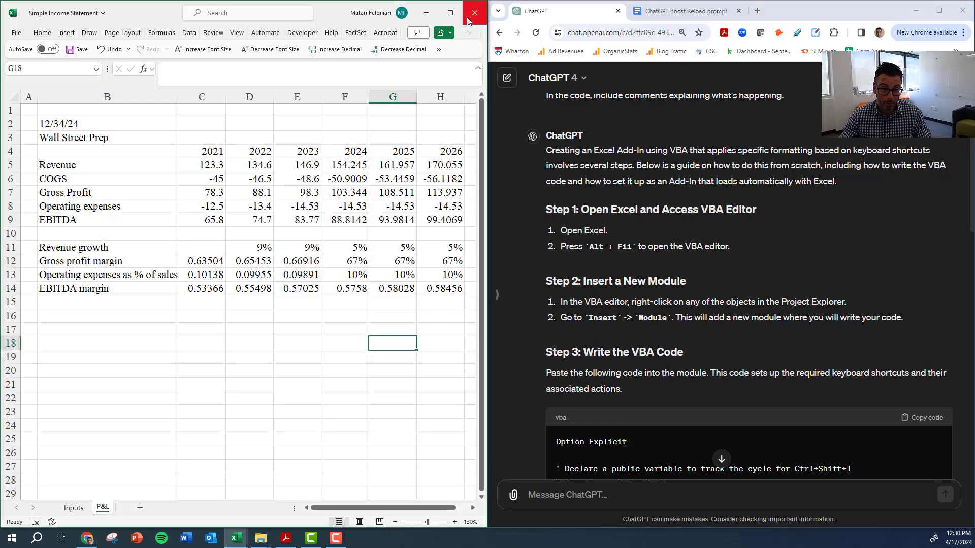
pyautogui.moveTo(583, 279)
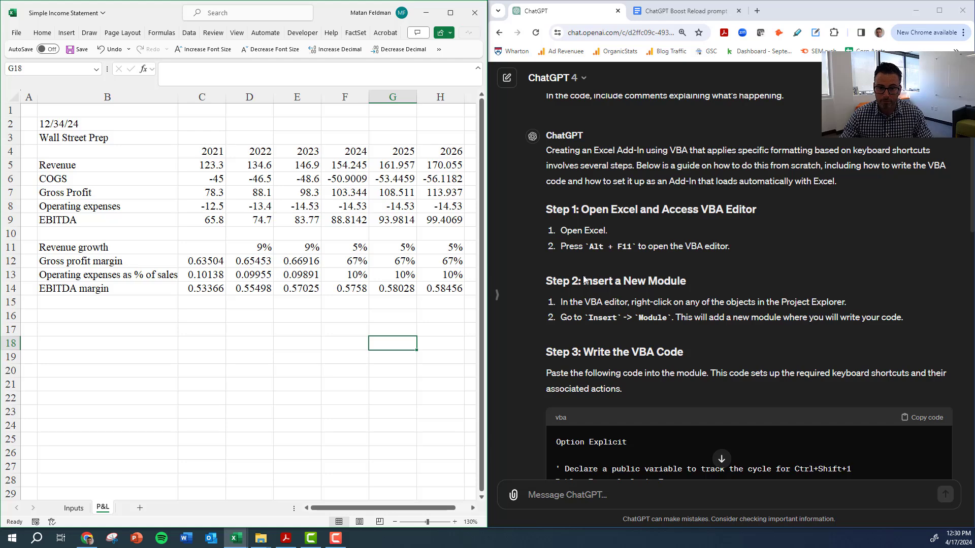
pyautogui.moveTo(479, 25)
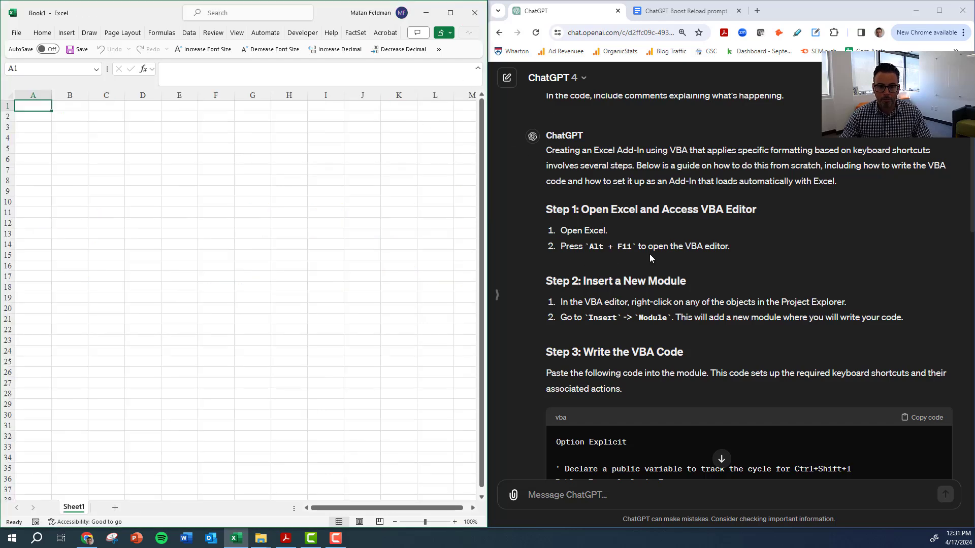
pyautogui.moveTo(591, 252)
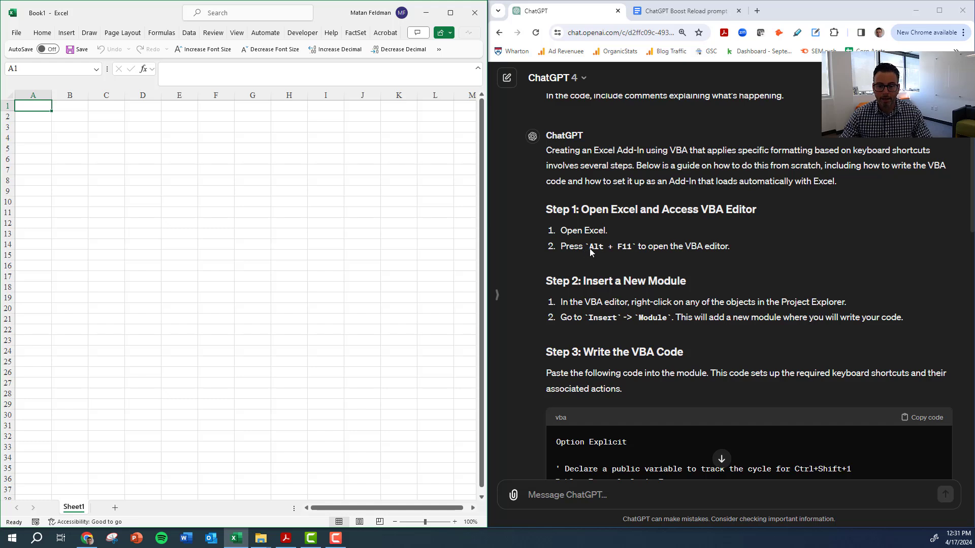
# Step: Focus the blank Book1 workbook and open its VBA editor with Alt+F11
pyautogui.click(179, 297)
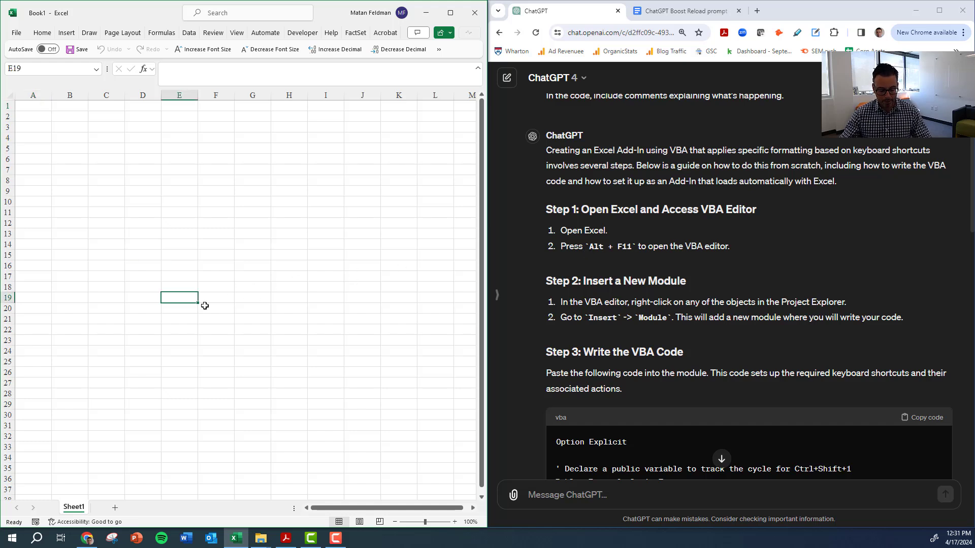
pyautogui.press('alt+F11')
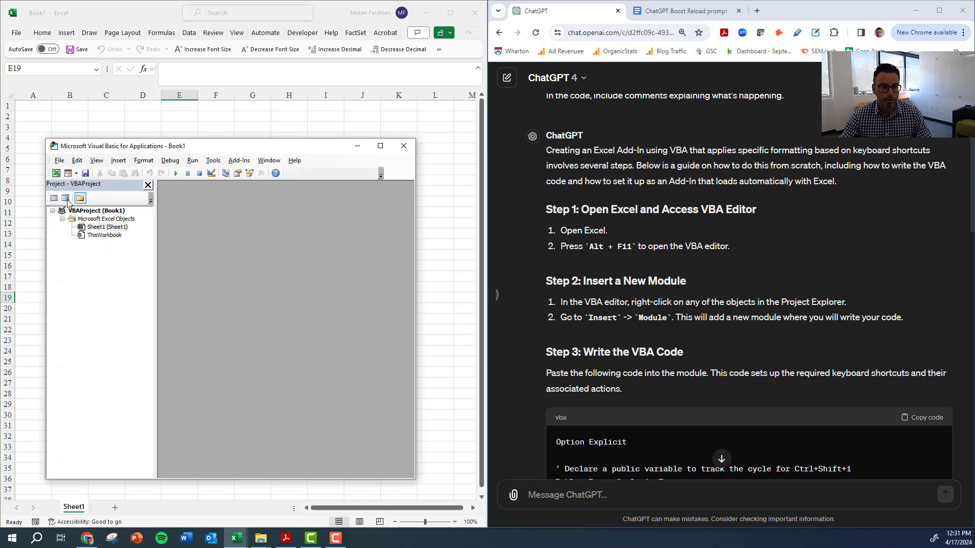
pyautogui.rightClick(95, 210)
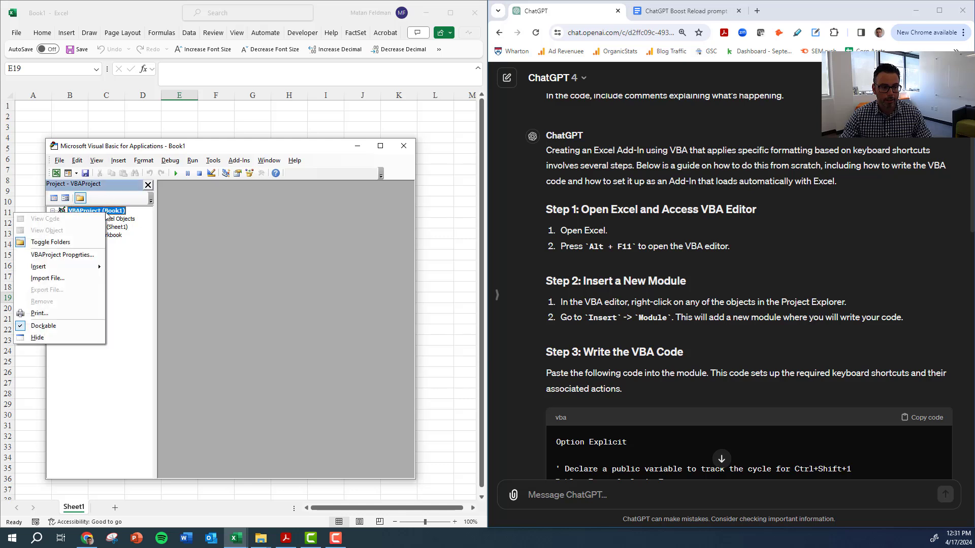
pyautogui.moveTo(39, 267)
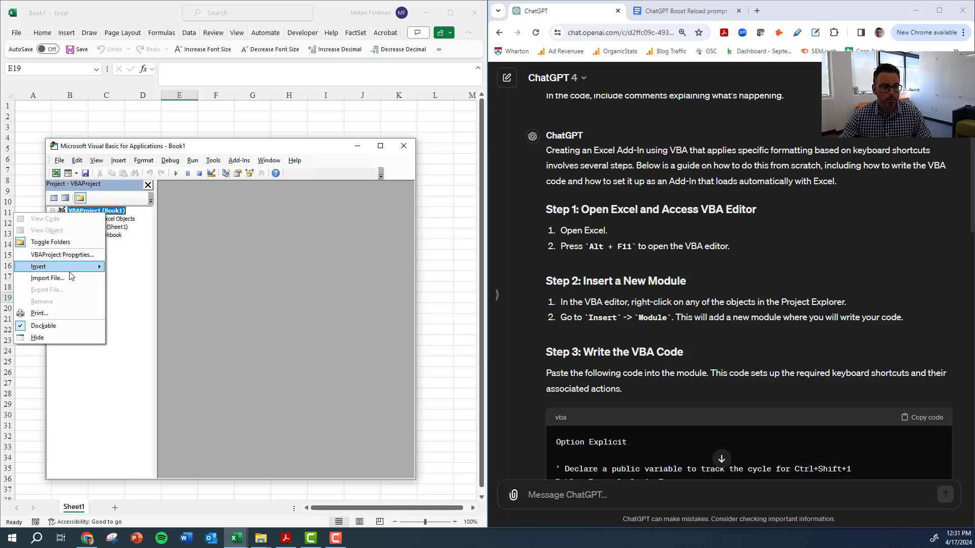
pyautogui.click(38, 266)
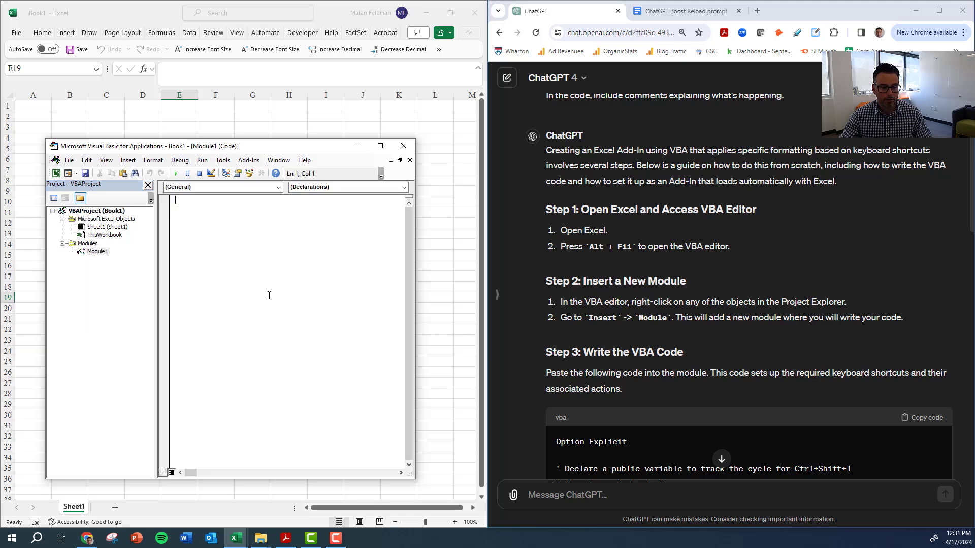
pyautogui.scroll(-3)
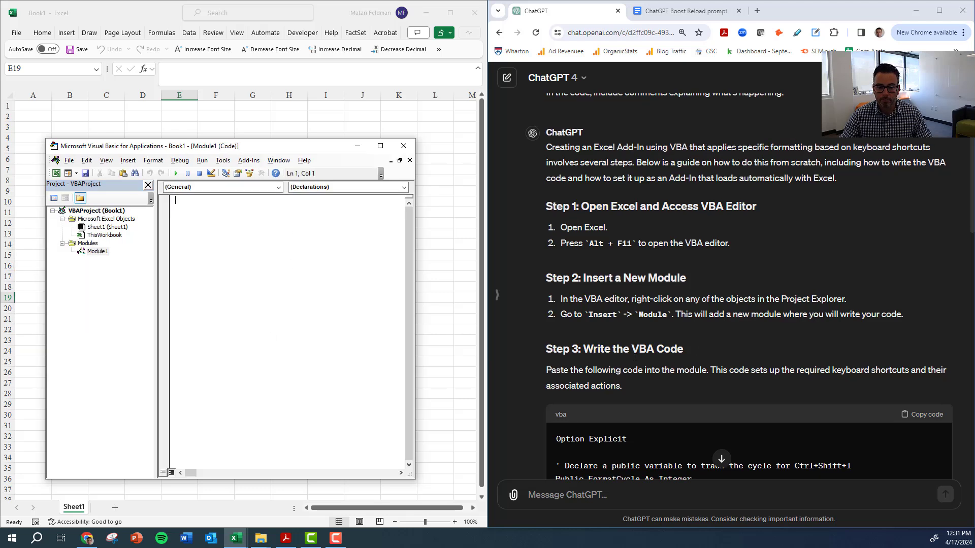
pyautogui.scroll(-3)
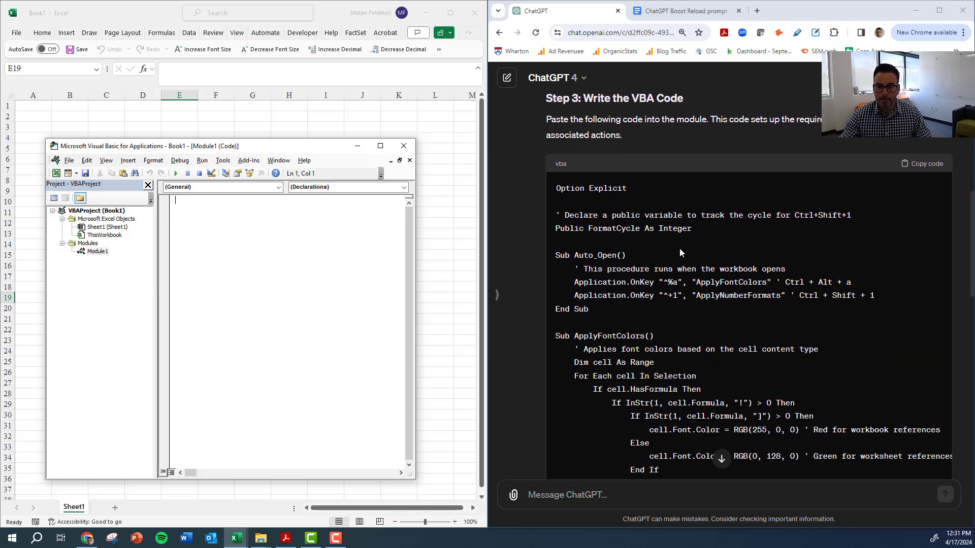
pyautogui.moveTo(618, 252)
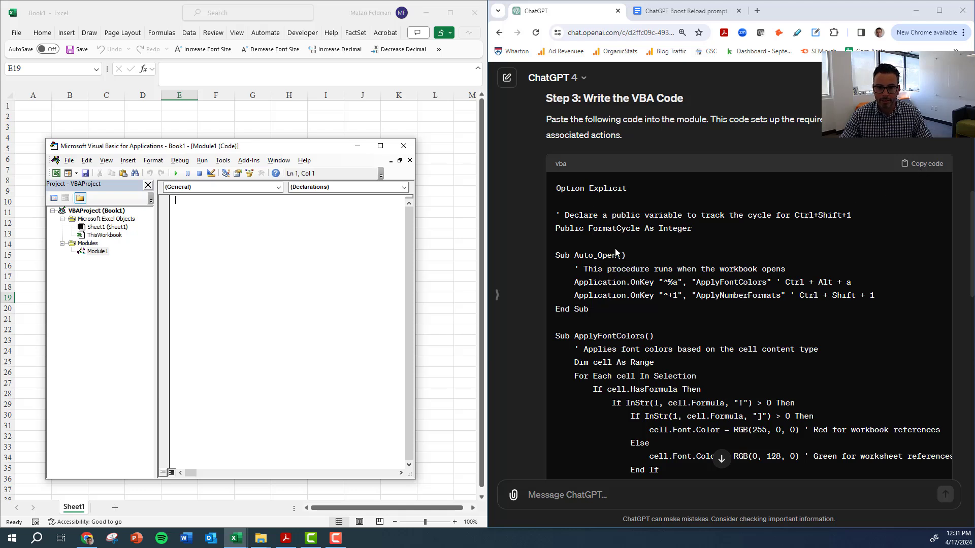
pyautogui.moveTo(640, 311)
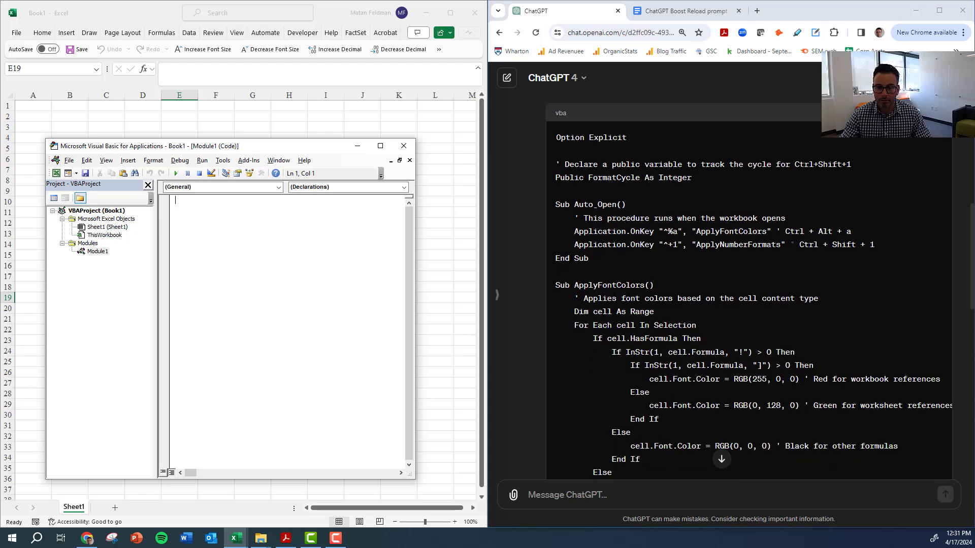
pyautogui.scroll(-3)
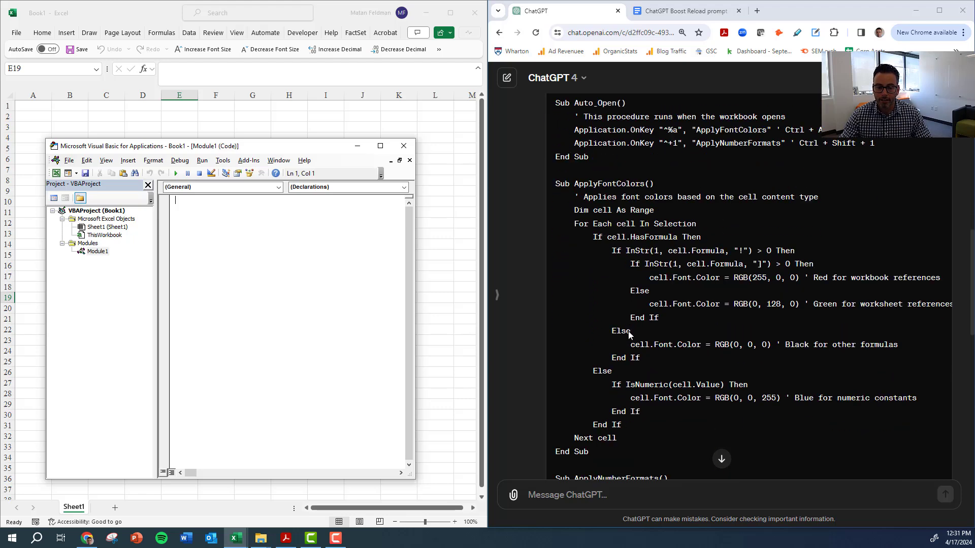
pyautogui.scroll(-3)
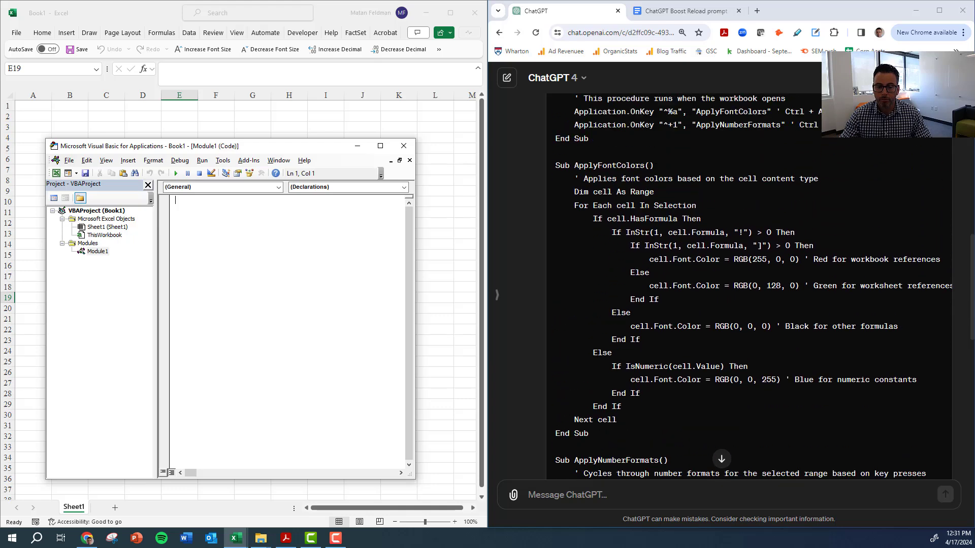
pyautogui.scroll(3)
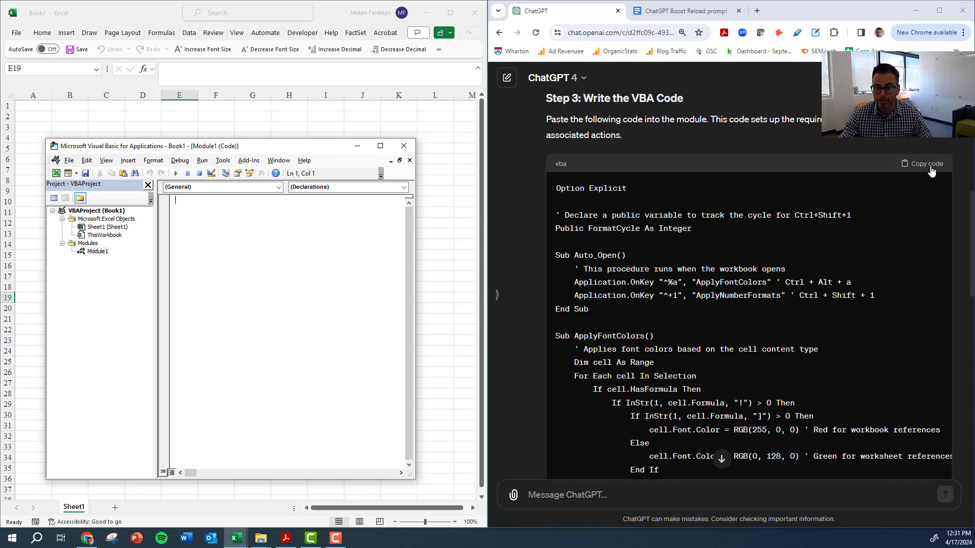
# Step: Copy ChatGPT's VBA code for the font-colour and number-format macros into Module1
pyautogui.click(925, 164)
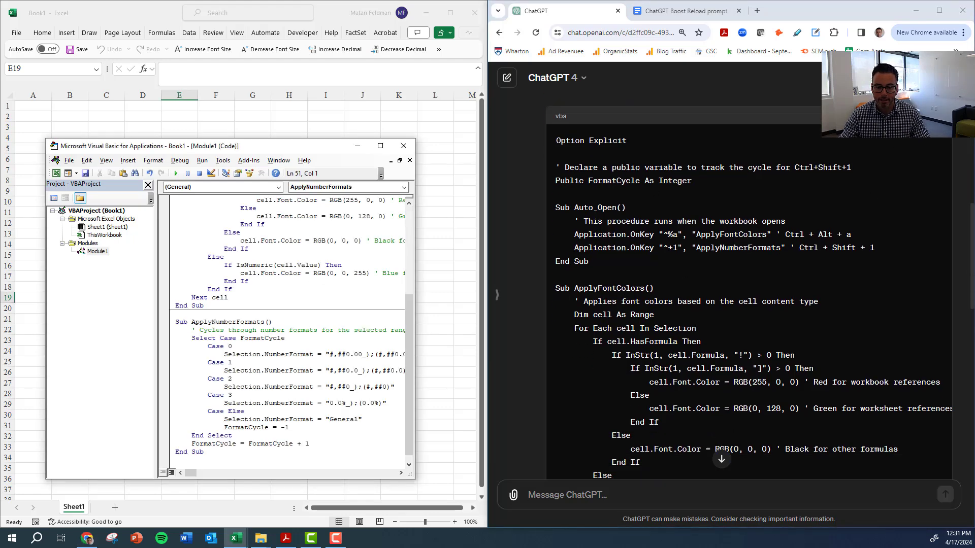
pyautogui.scroll(-3)
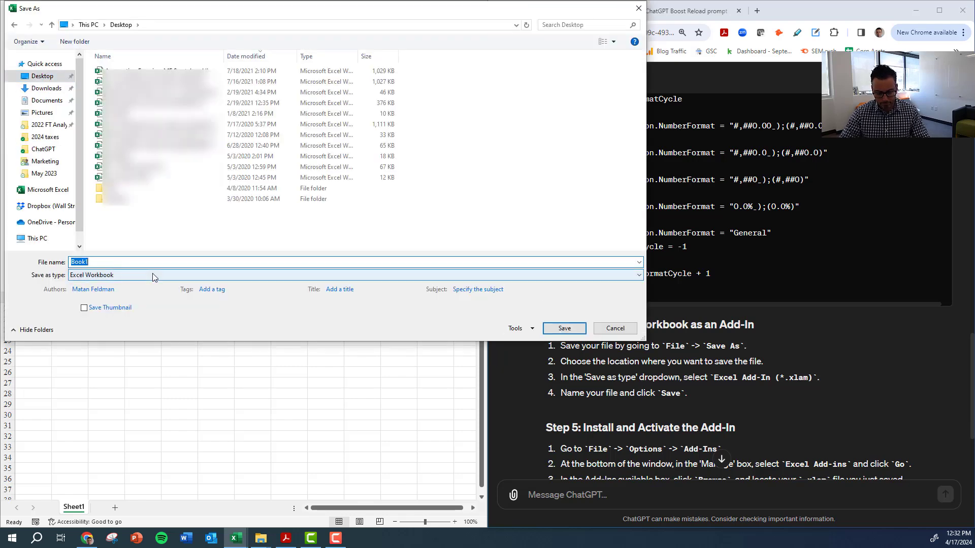
# Step: Name the file 'ChatGPT shortcuts', choose the Excel Add-in file type, and save it
pyautogui.write('ChatGPT')
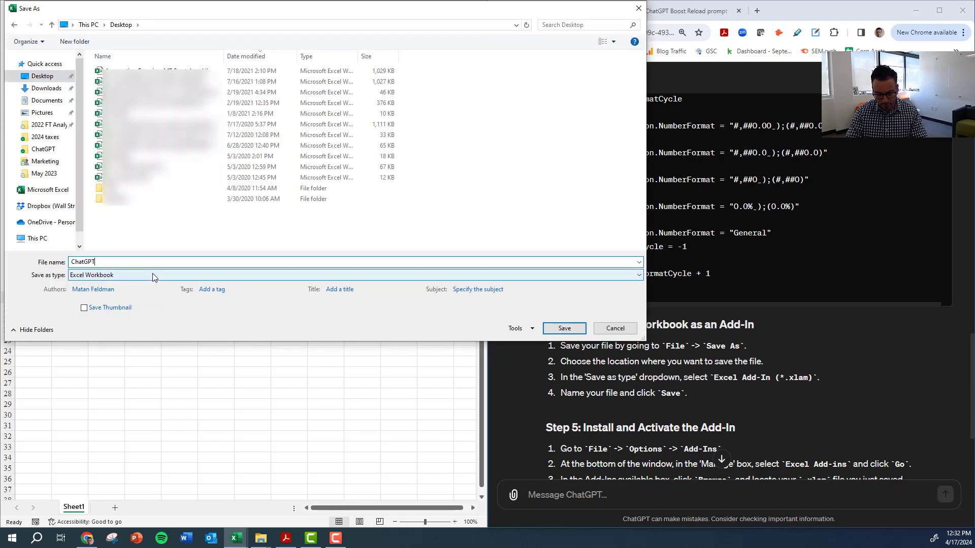
pyautogui.write('shortcuts')
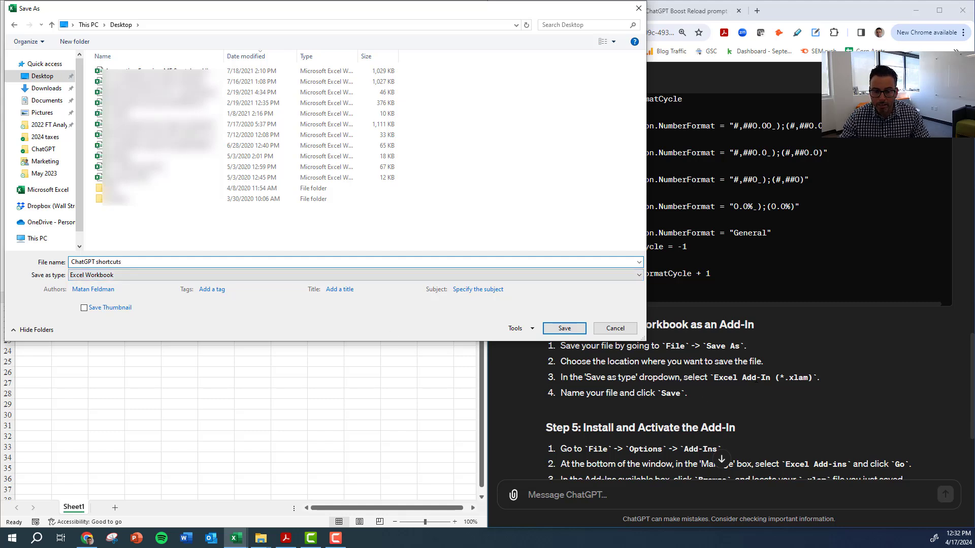
pyautogui.click(355, 275)
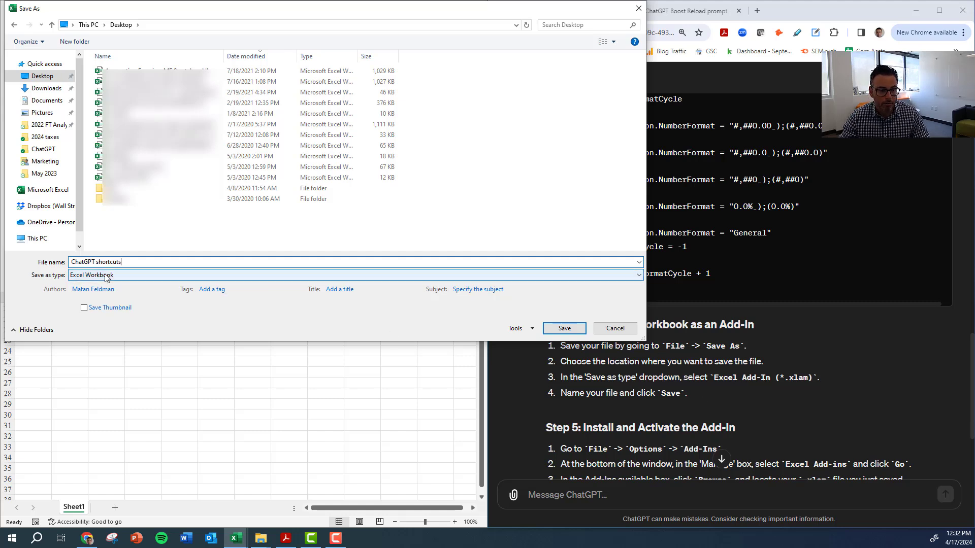
pyautogui.click(354, 275)
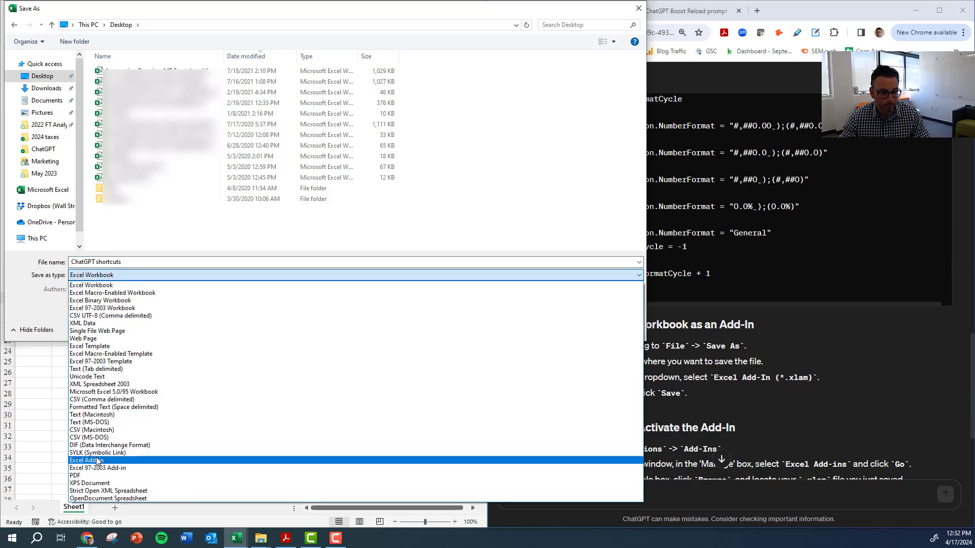
pyautogui.click(86, 460)
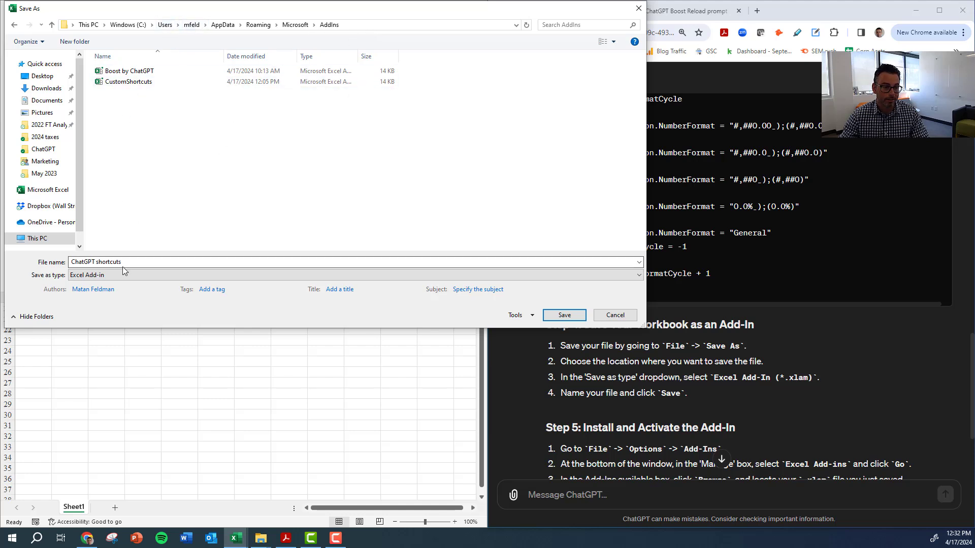
pyautogui.moveTo(437, 270)
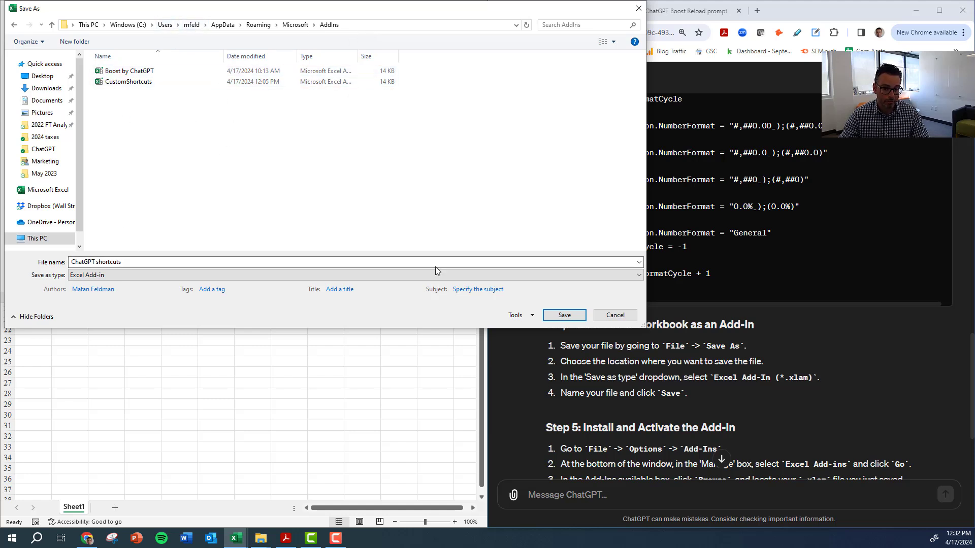
pyautogui.moveTo(136, 238)
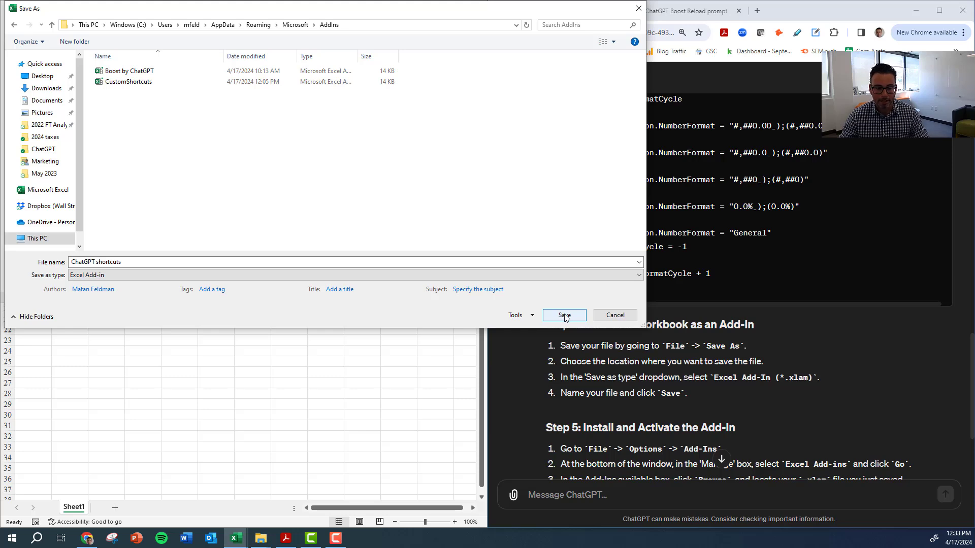
pyautogui.click(563, 315)
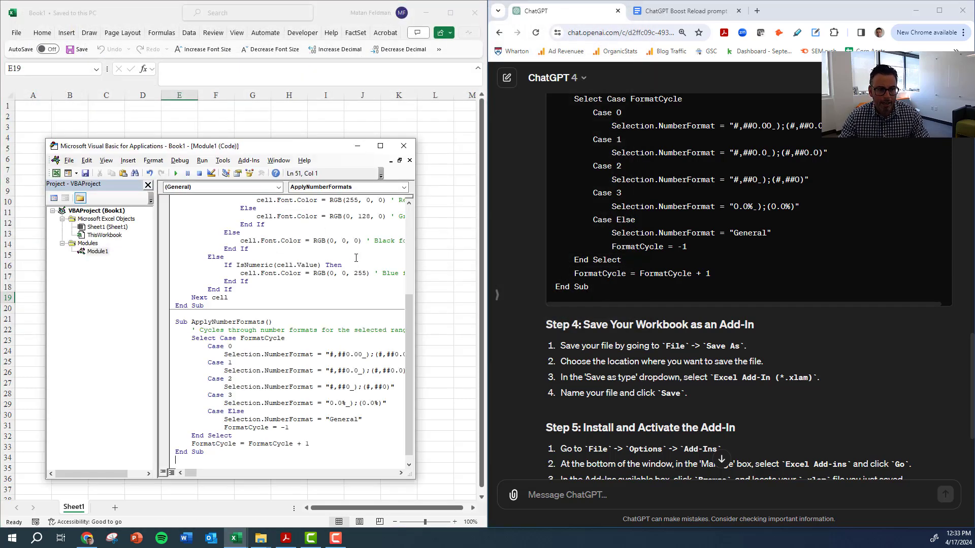
# Step: Close the Visual Basic for Applications window to return to blank Book1
pyautogui.scroll(-3)
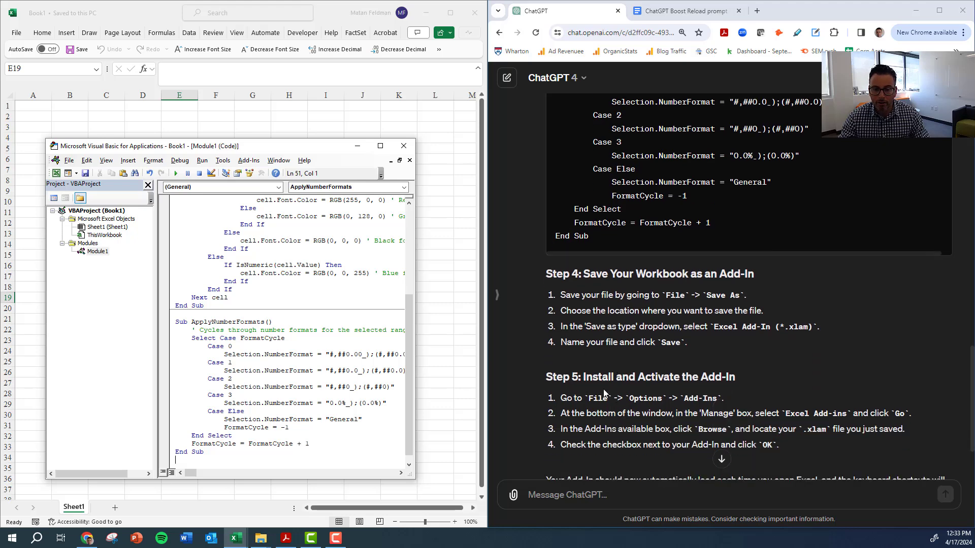
pyautogui.moveTo(671, 396)
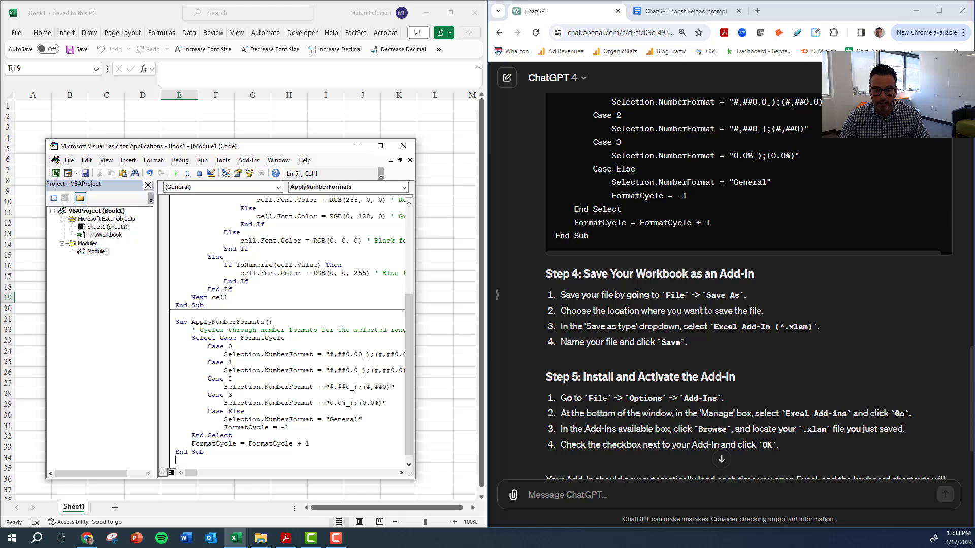
pyautogui.click(402, 146)
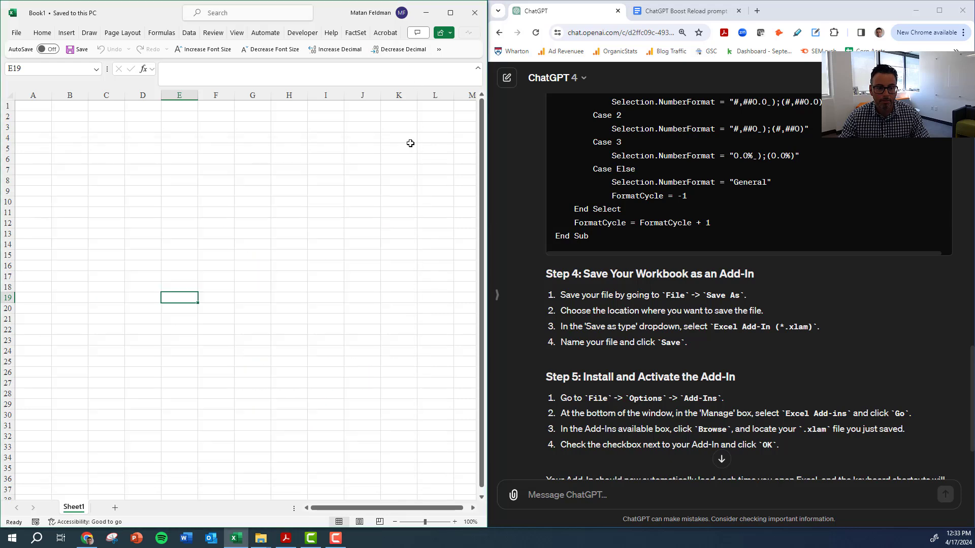
pyautogui.moveTo(417, 123)
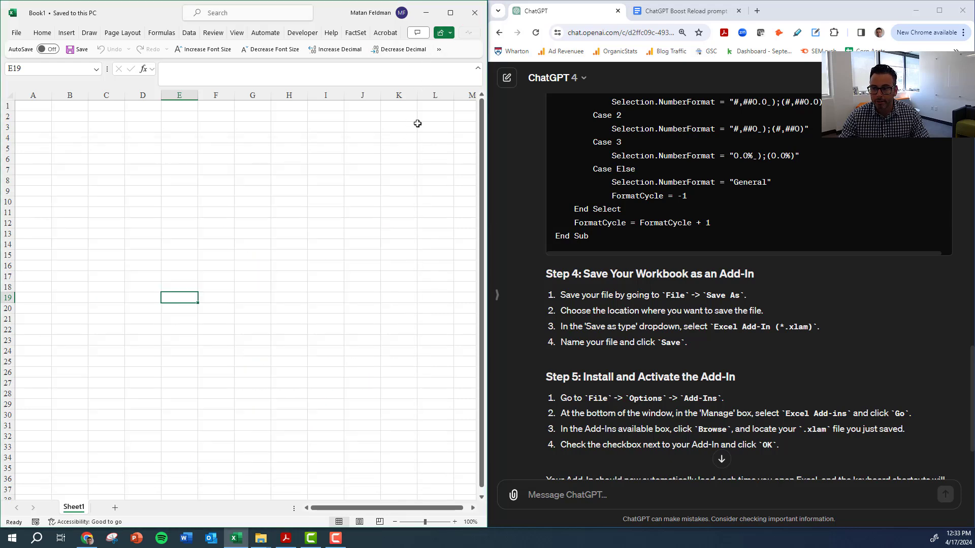
pyautogui.moveTo(445, 329)
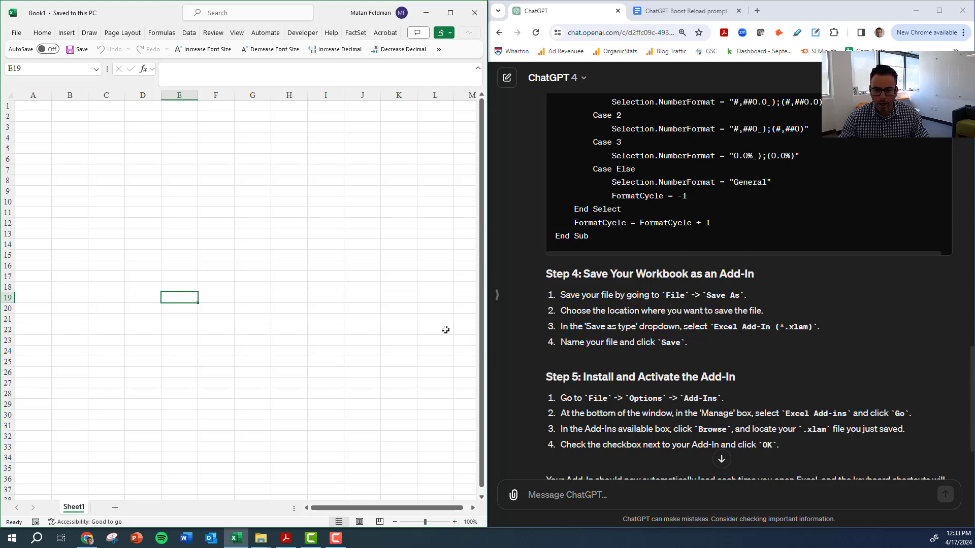
# Step: Go to File > Options and open the Add-ins category
pyautogui.click(16, 33)
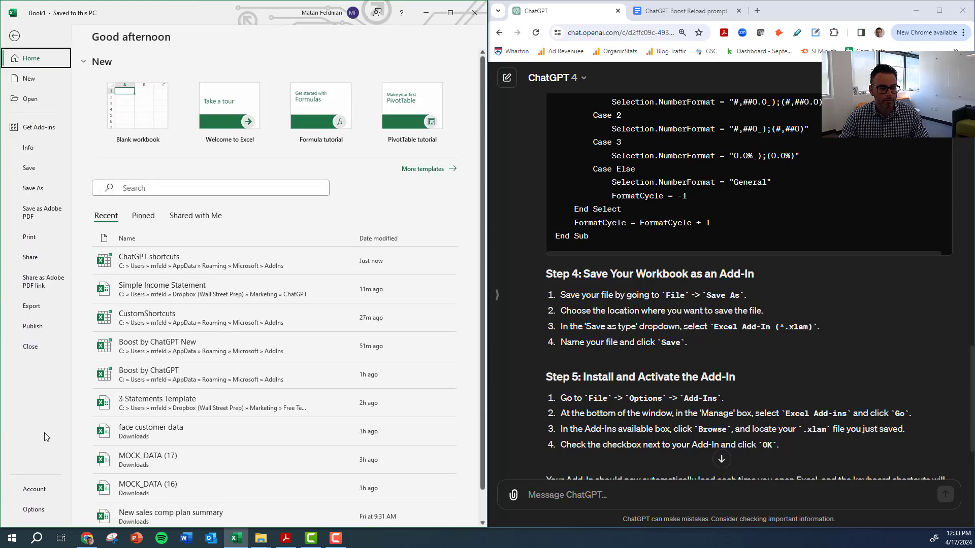
pyautogui.click(33, 510)
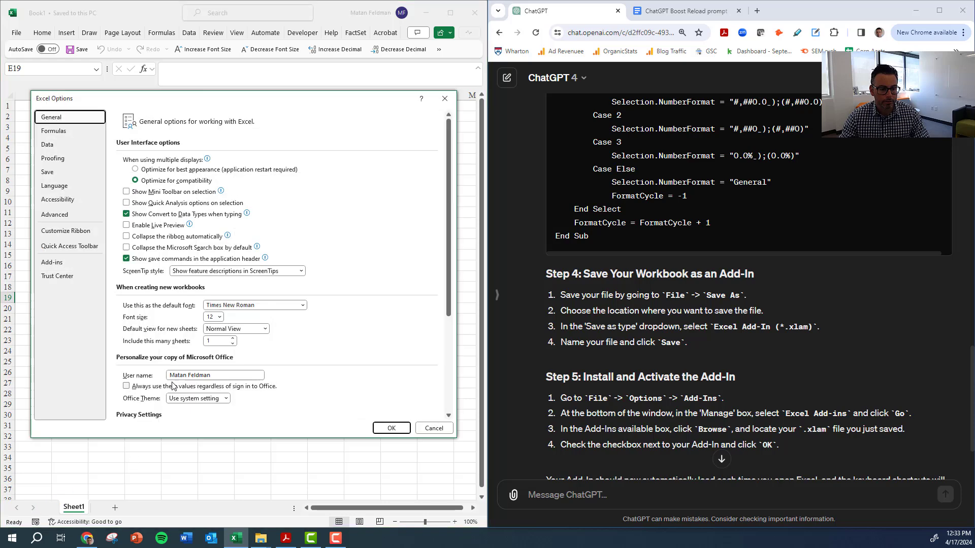
pyautogui.scroll(-3)
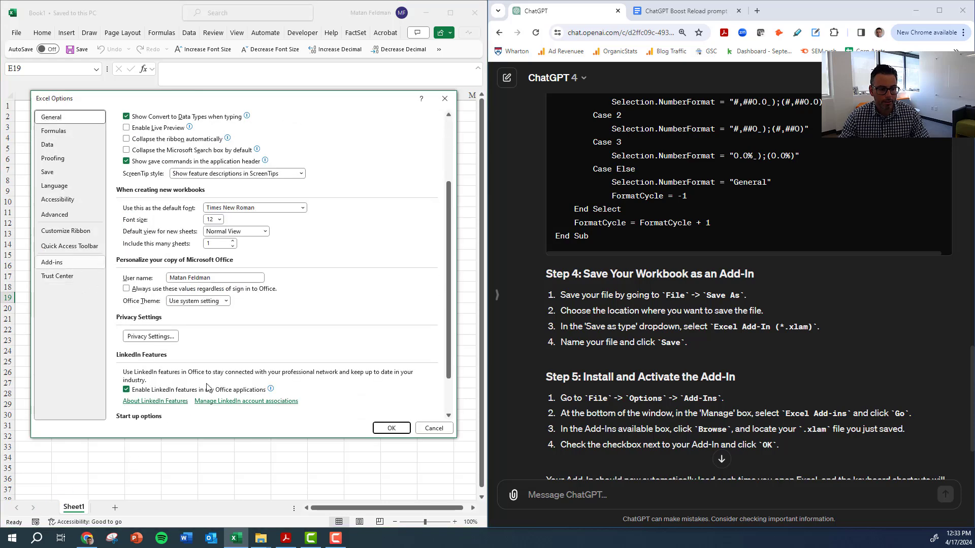
pyautogui.click(51, 262)
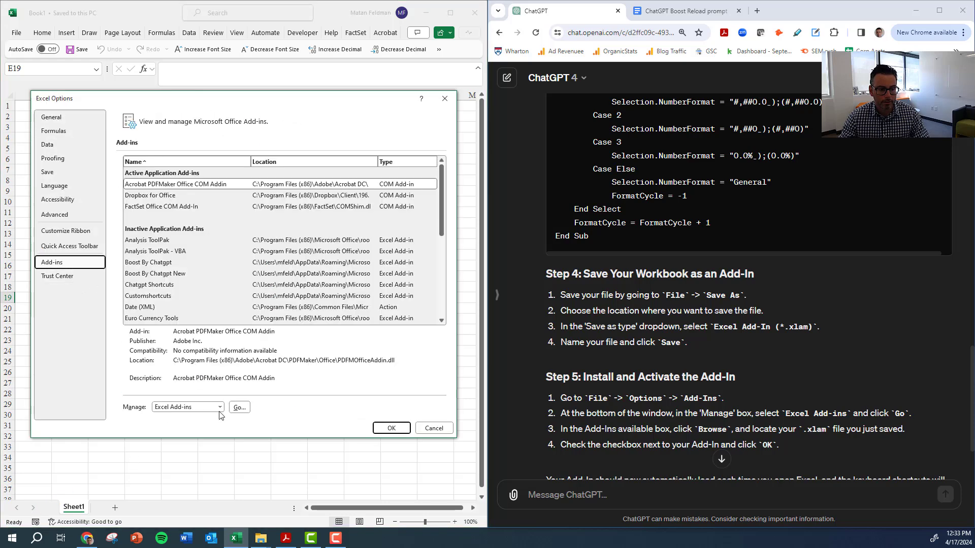
# Step: Tick Chatgpt Shortcuts in the Add-ins manager and confirm with OK
pyautogui.click(239, 407)
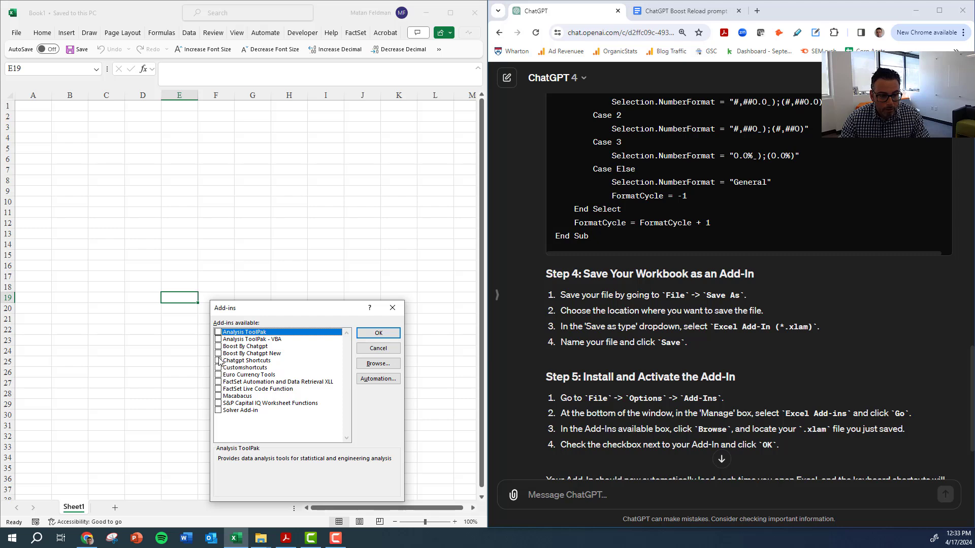
pyautogui.click(247, 361)
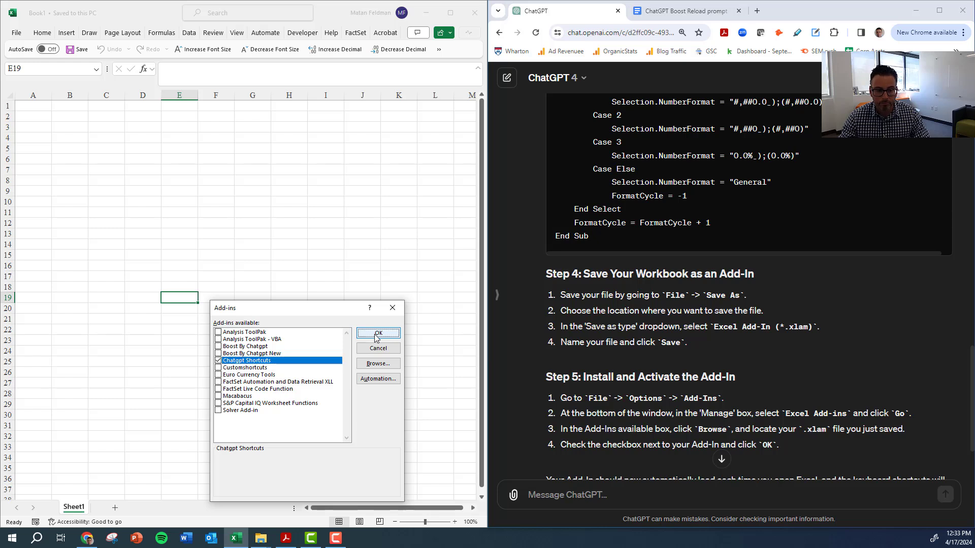
pyautogui.click(378, 333)
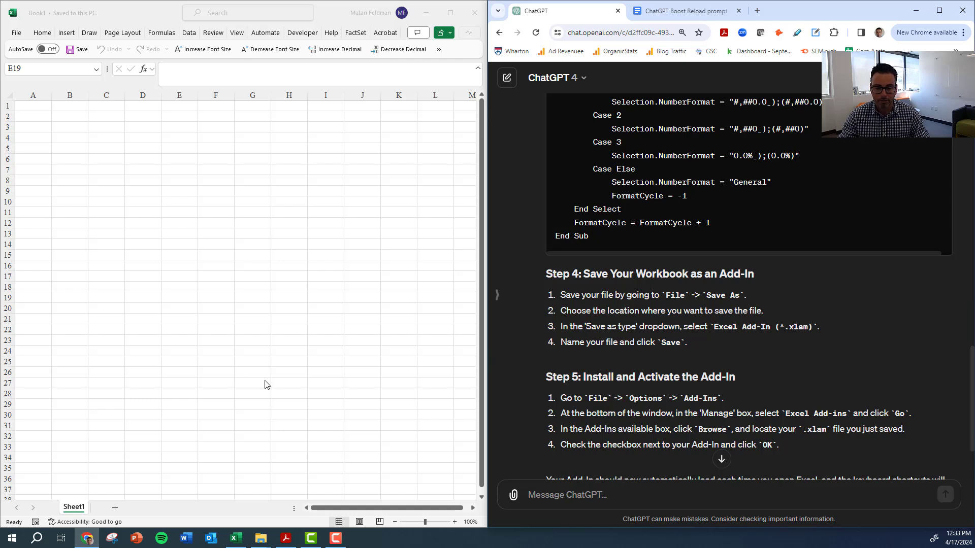
pyautogui.click(179, 297)
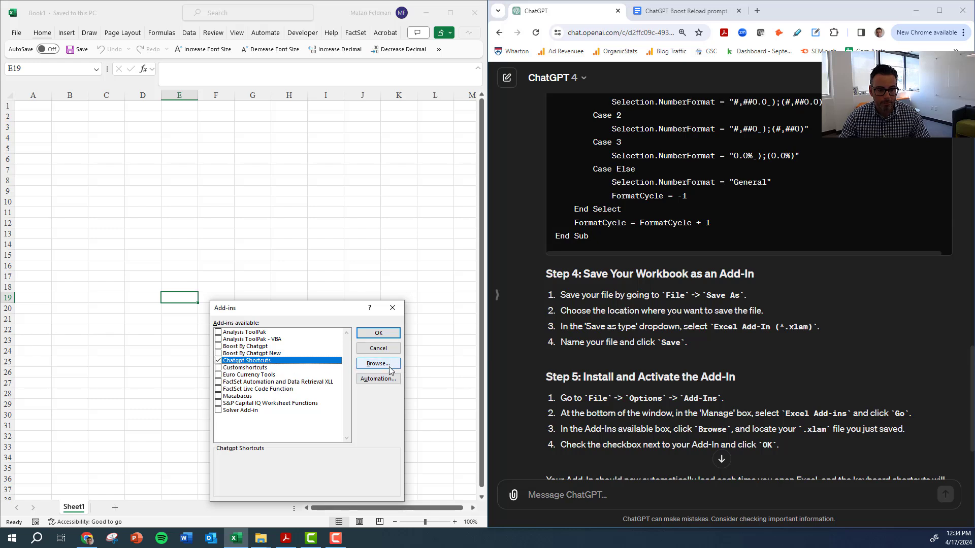
pyautogui.moveTo(290, 369)
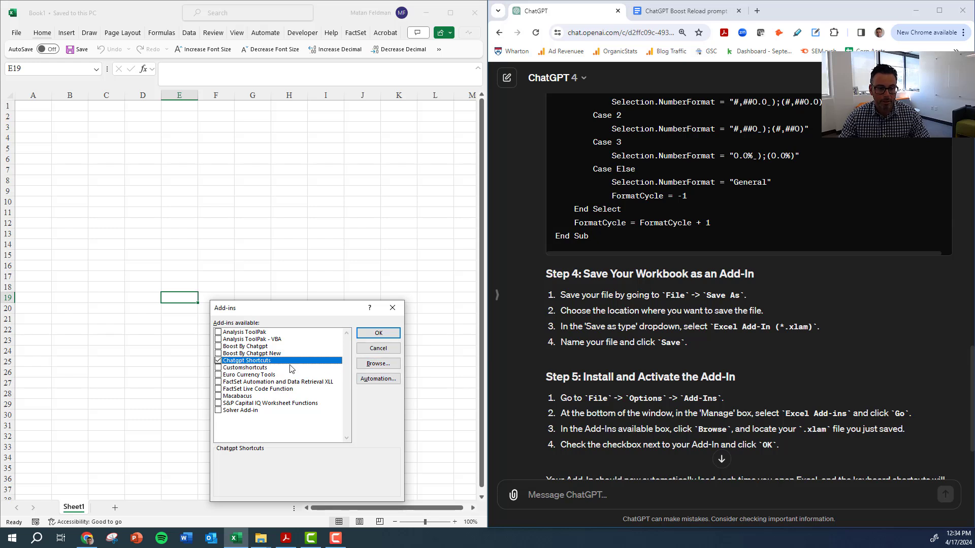
pyautogui.moveTo(268, 366)
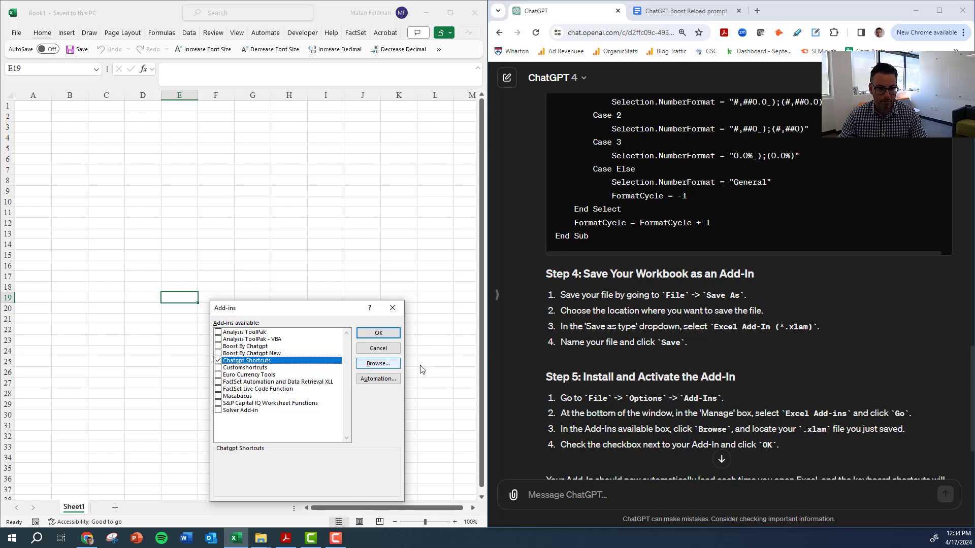
pyautogui.click(377, 333)
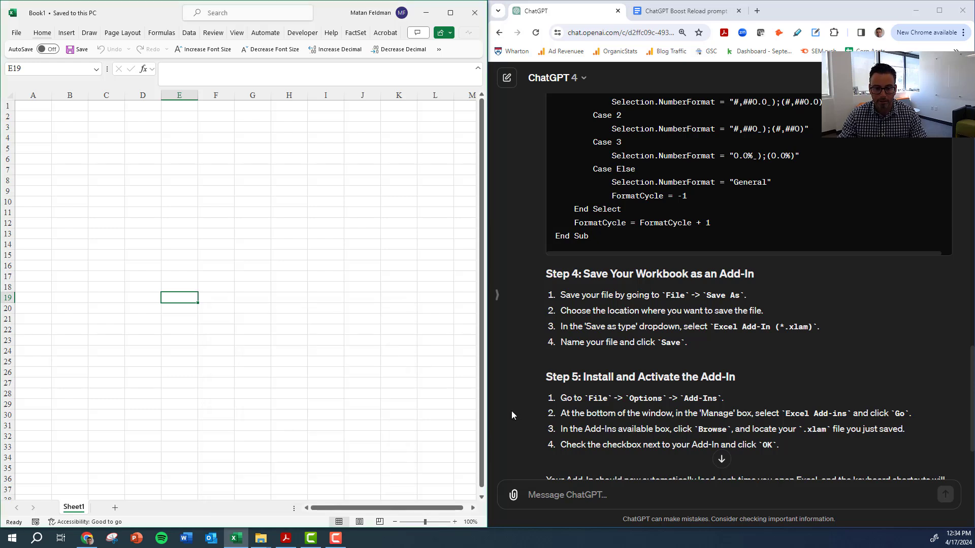
pyautogui.scroll(-3)
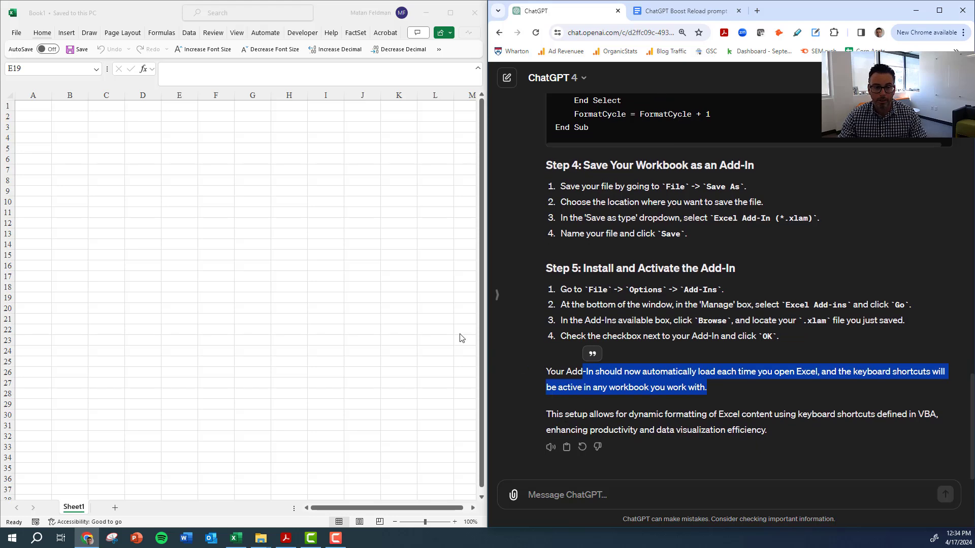
# Step: Reopen Simple Income Statement from Recent, snap it left, and click C5
pyautogui.click(180, 297)
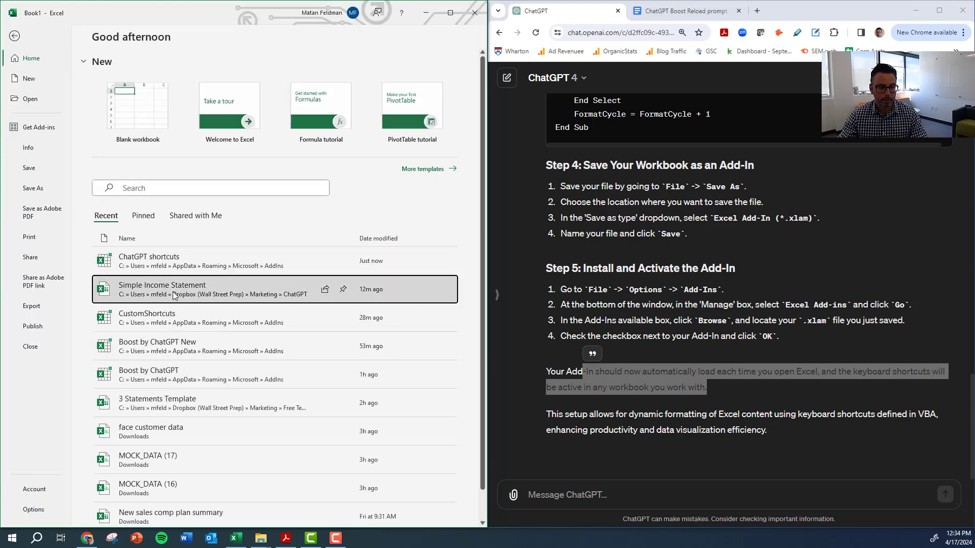
pyautogui.doubleClick(161, 289)
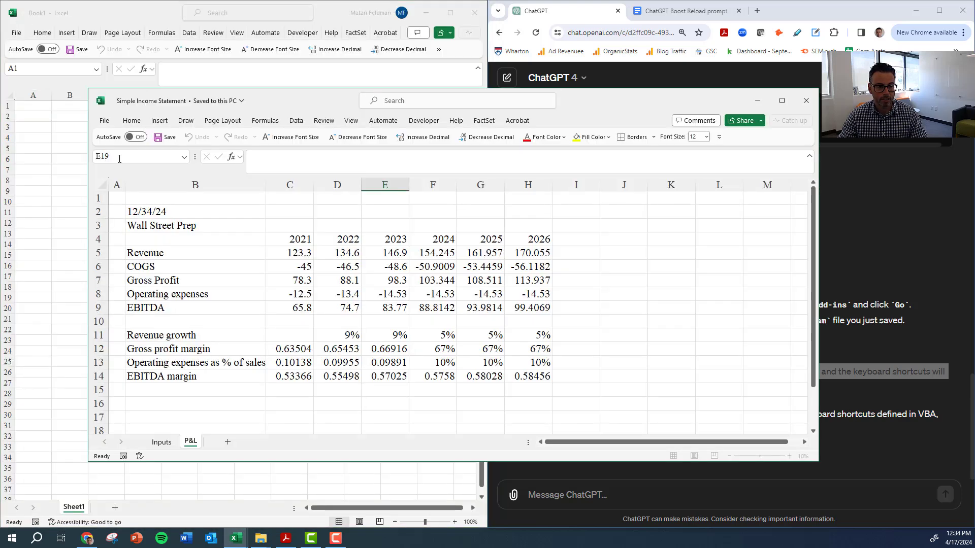
pyautogui.click(781, 100)
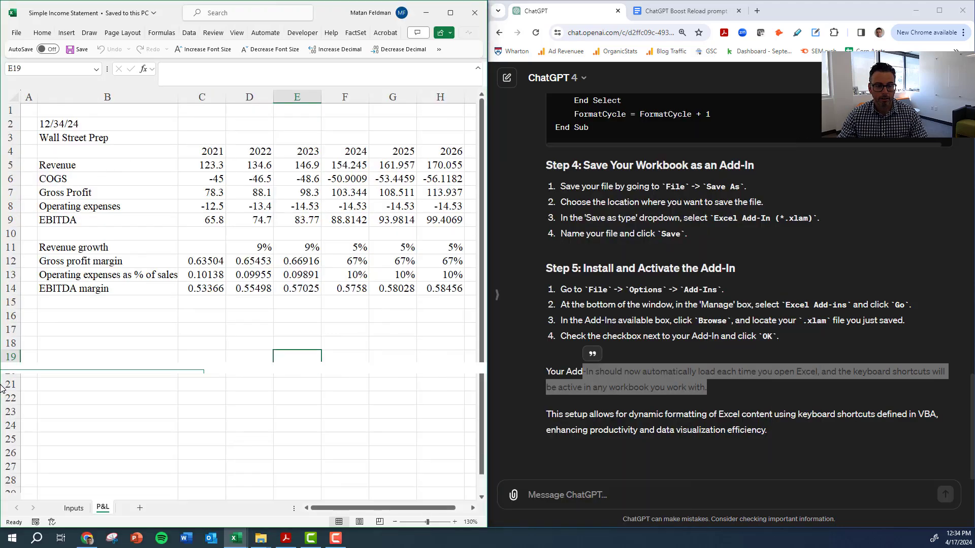
pyautogui.click(201, 206)
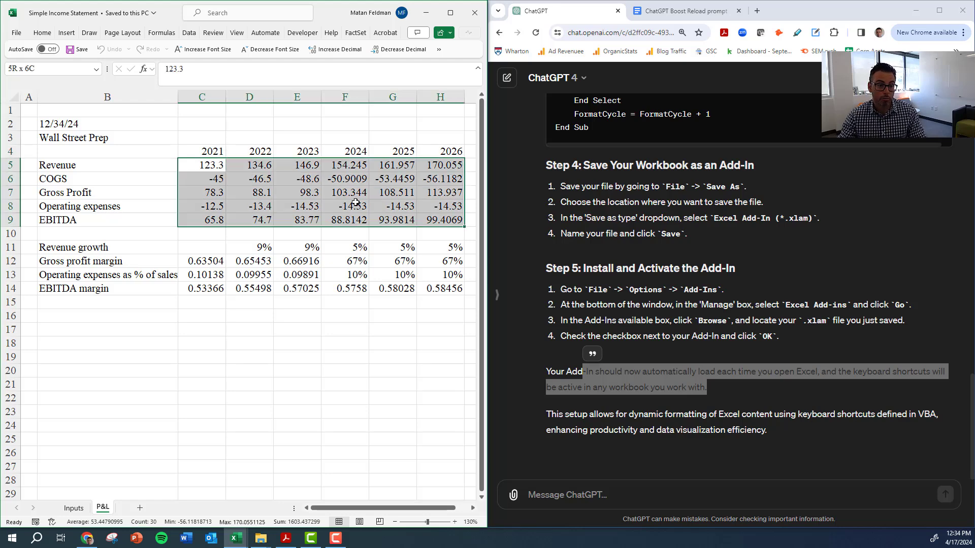
# Step: Confirm E5 is a typed number and G6 a formula, then apply Ctrl+Alt+A colour coding
pyautogui.click(296, 165)
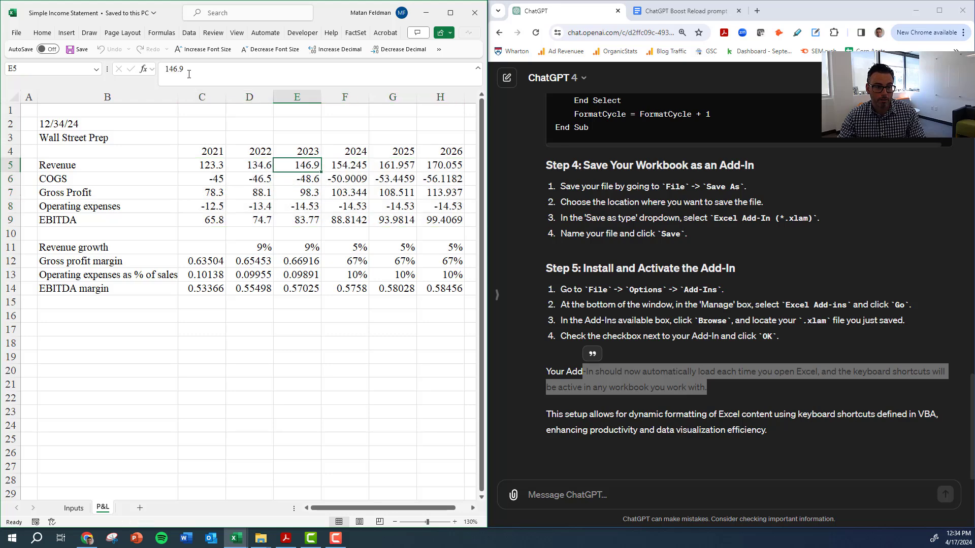
pyautogui.click(393, 178)
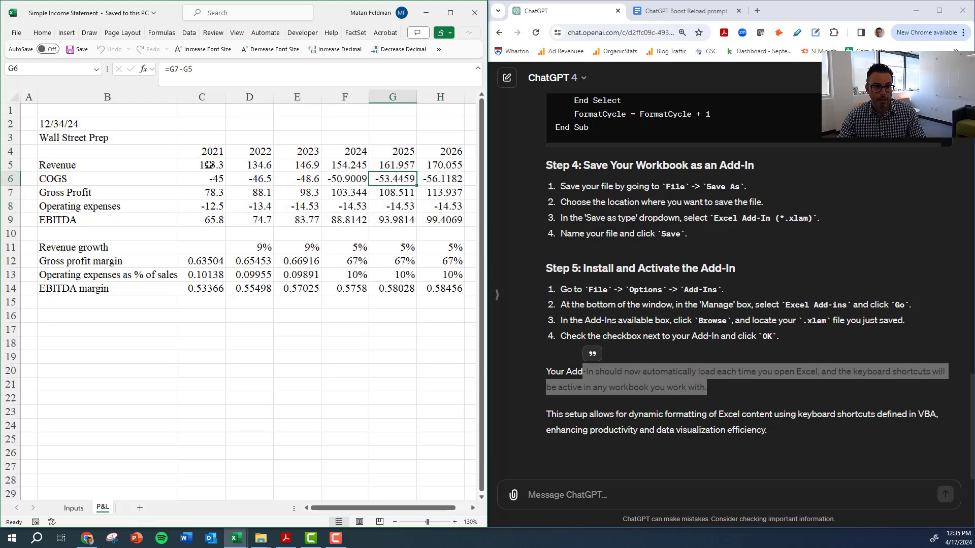
pyautogui.press('ctrl+alt+a')
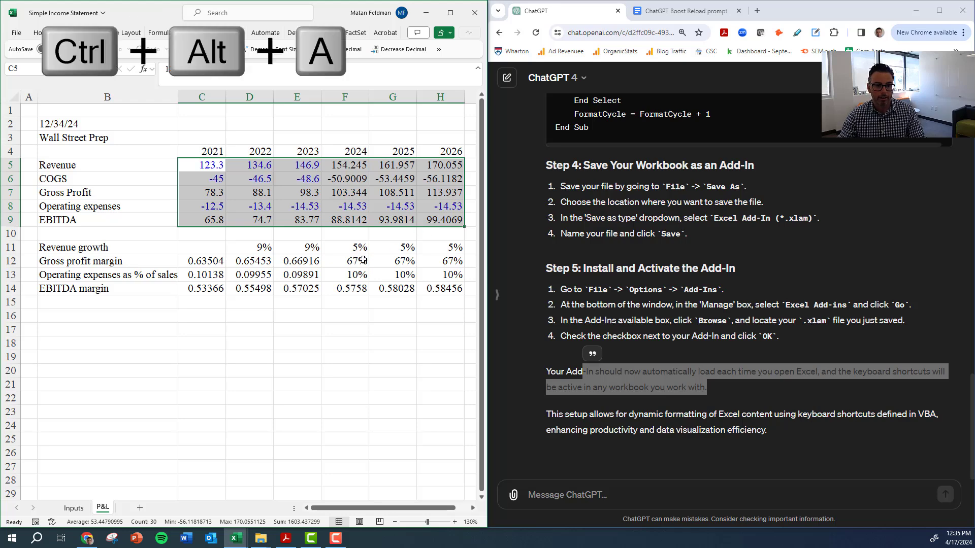
pyautogui.moveTo(86, 165)
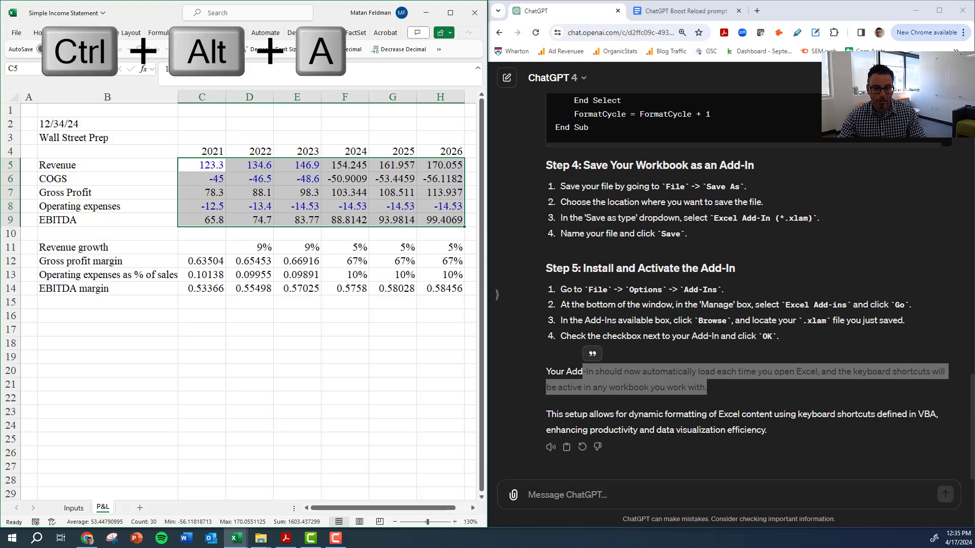
pyautogui.scroll(3)
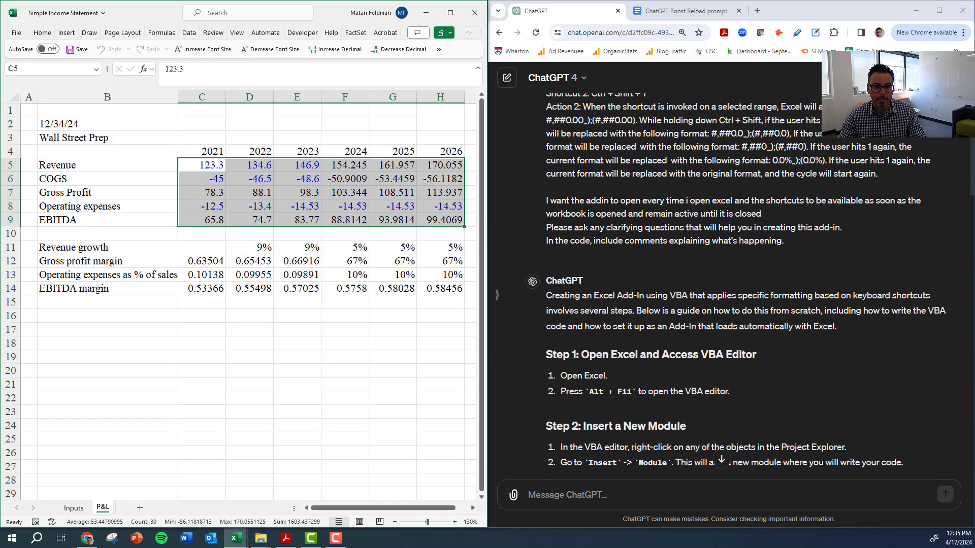
pyautogui.scroll(3)
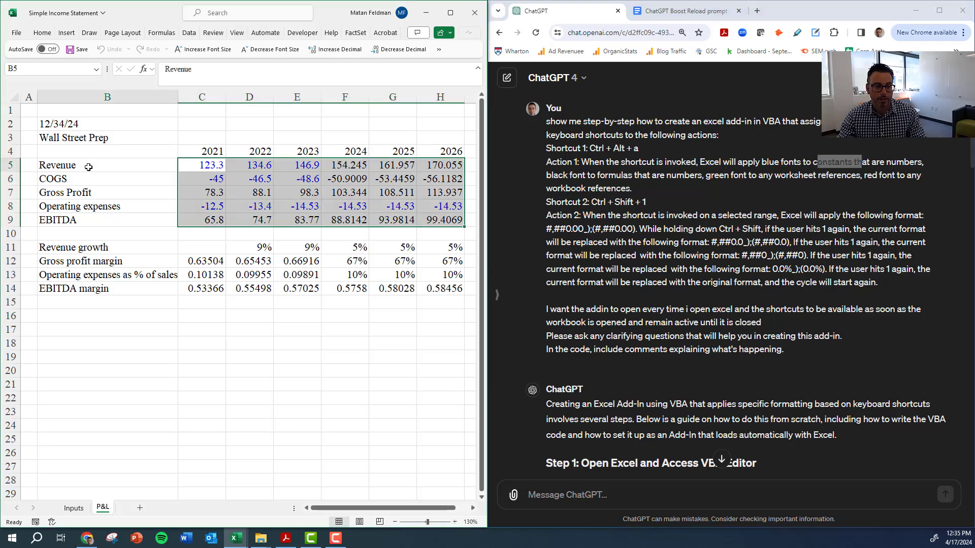
# Step: Rerun Ctrl+Alt+A to colour-code the whole statement, checking the F7 Gross Profit formula
pyautogui.press('ctrl+alt+a')
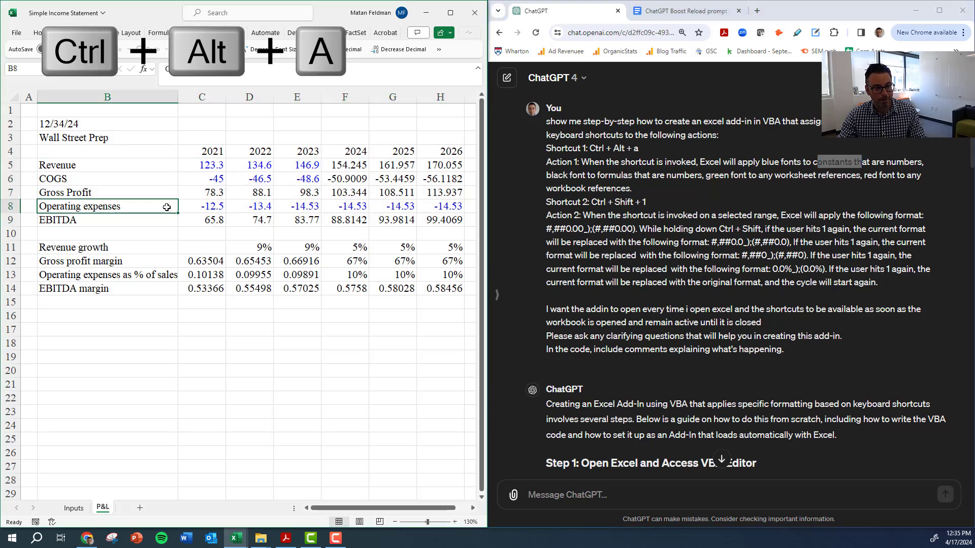
pyautogui.click(345, 192)
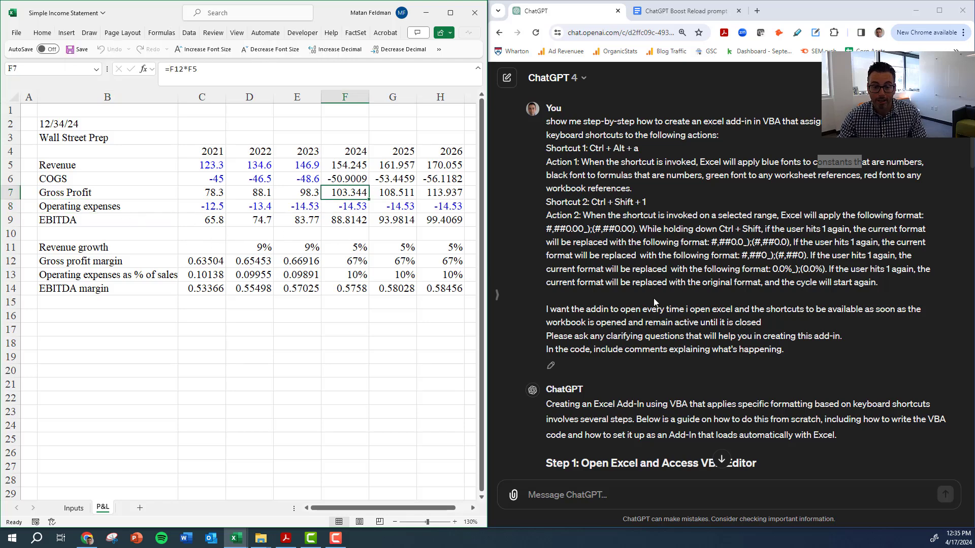
pyautogui.scroll(-3)
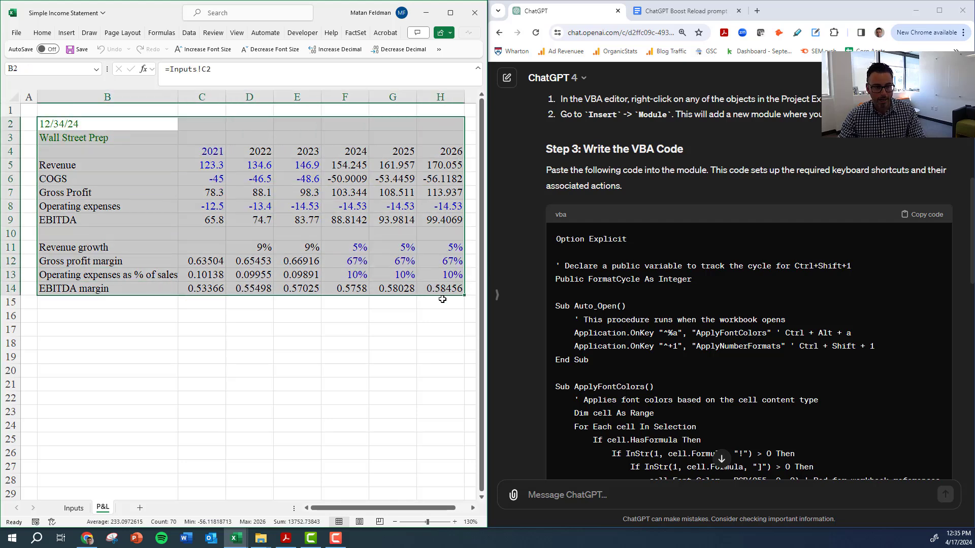
pyautogui.press('ctrl+alt+a')
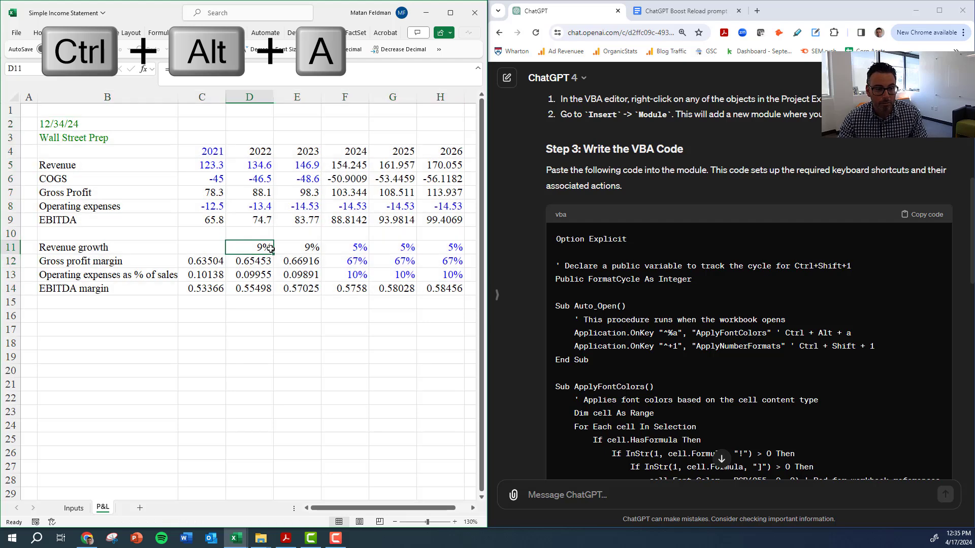
pyautogui.scroll(-3)
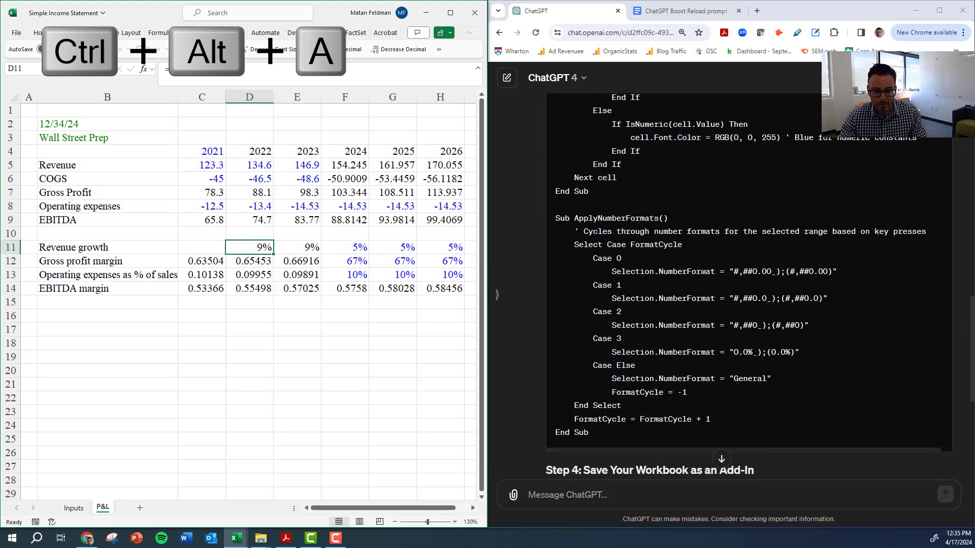
pyautogui.scroll(-3)
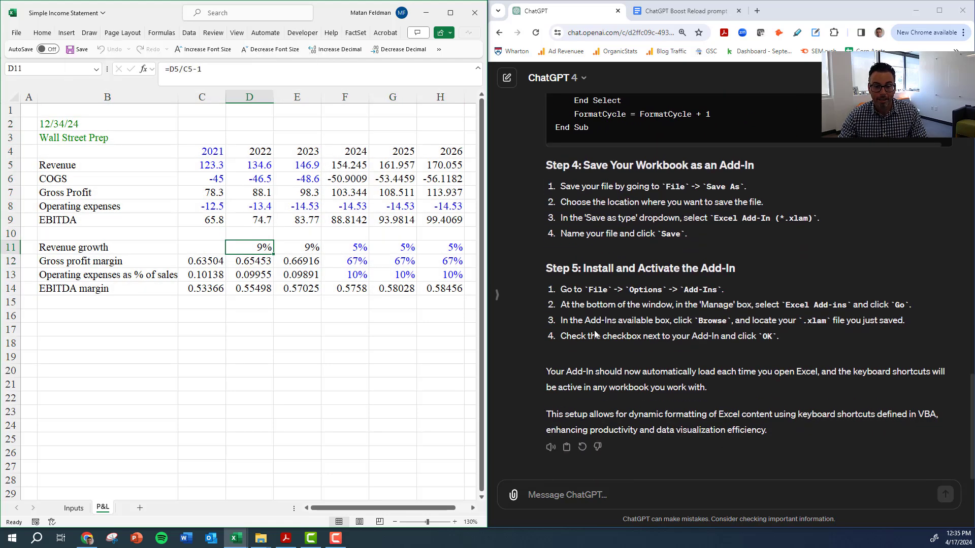
# Step: Cycle C5:H9 through formats to one decimal place with bracketed negatives
pyautogui.moveTo(201, 164); pyautogui.dragTo(392, 220)
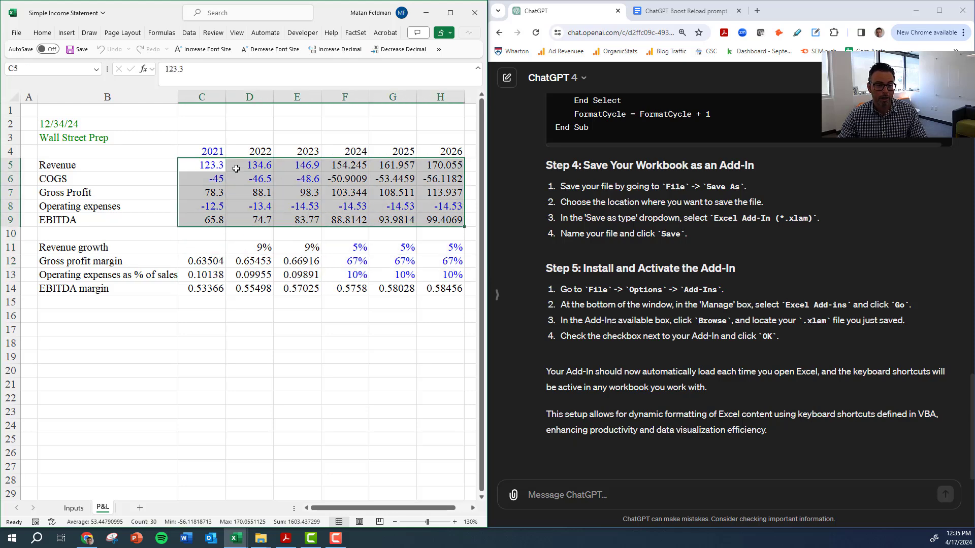
pyautogui.moveTo(342, 206)
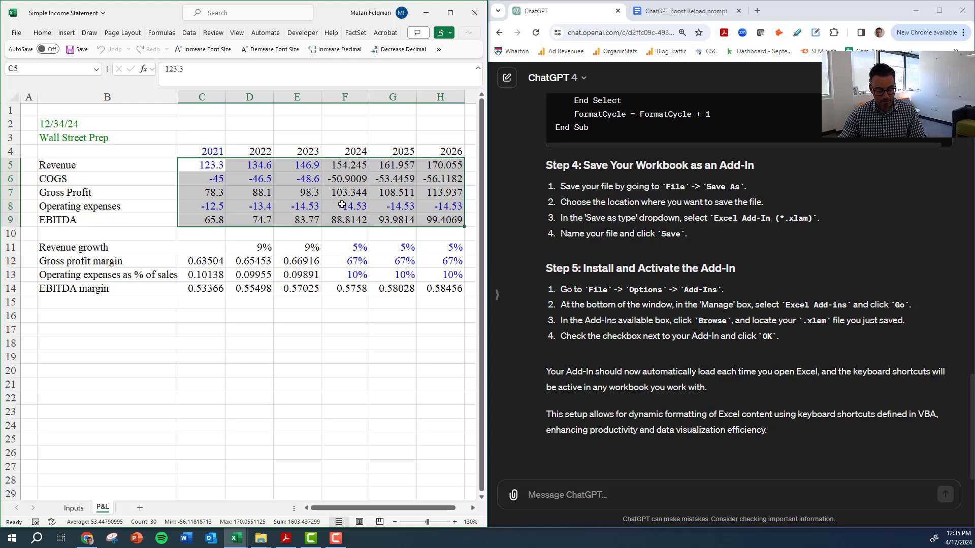
pyautogui.press('ctrl+shift+1')
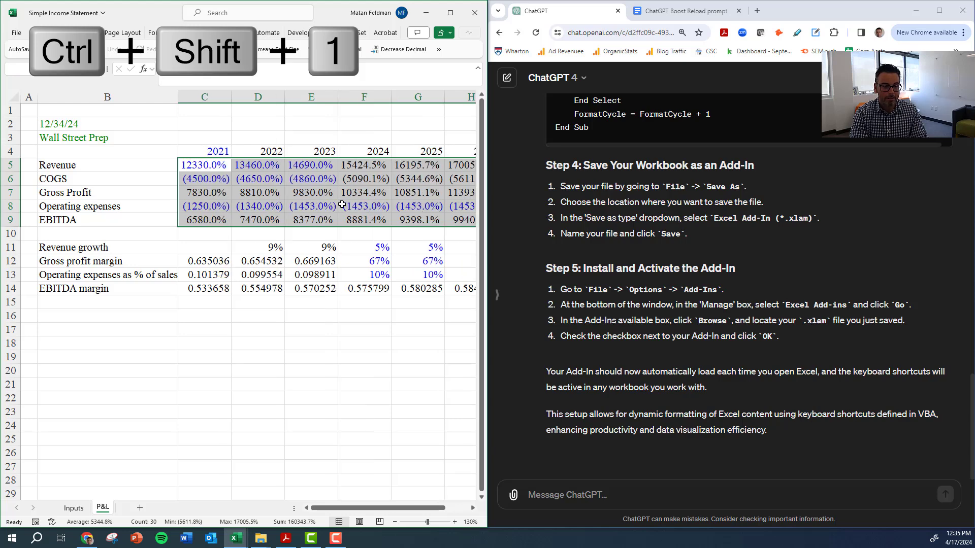
pyautogui.press('ctrl+shift+1')
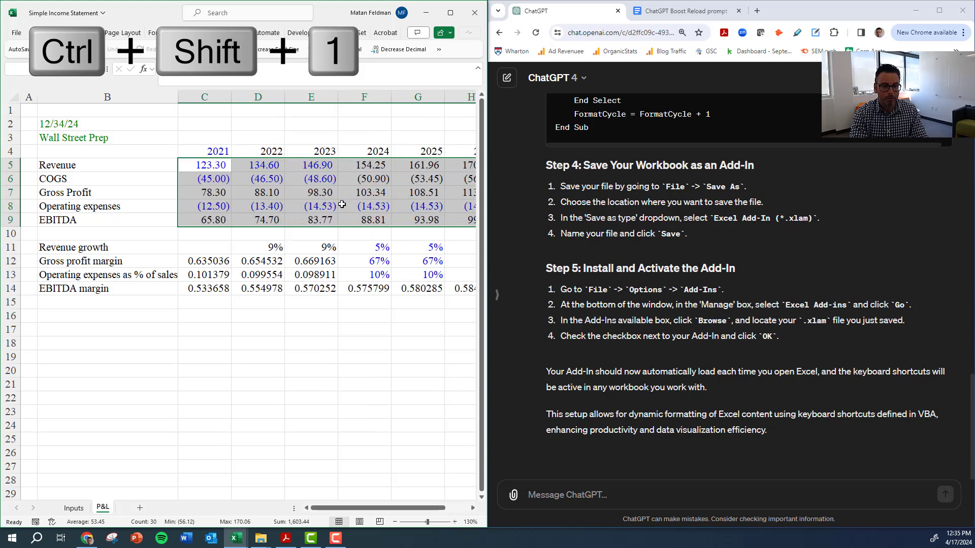
pyautogui.press('ctrl+shift+1')
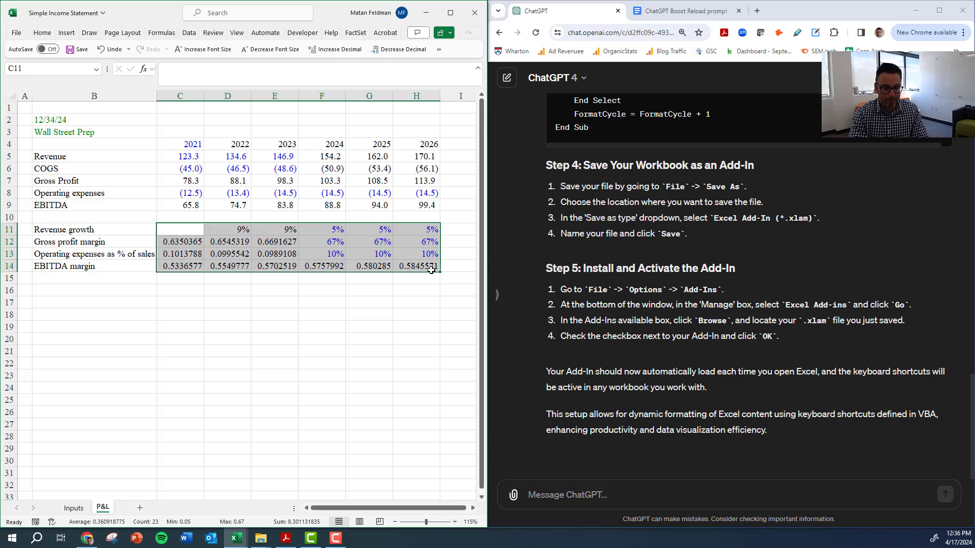
# Step: Format the rows 11–14 ratios as 0.0% percentages, checking the C14 EBITDA margin
pyautogui.press('ctrl+shift+1')
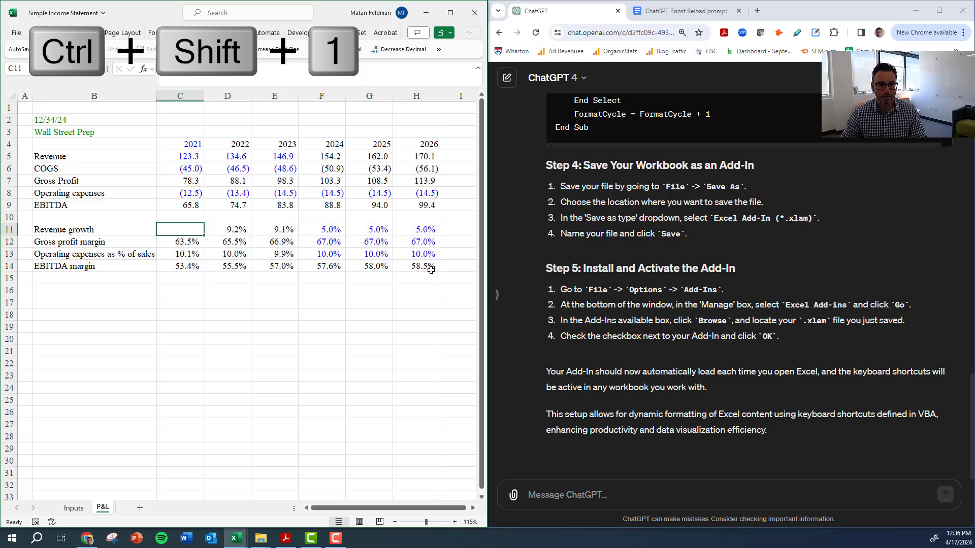
pyautogui.click(180, 266)
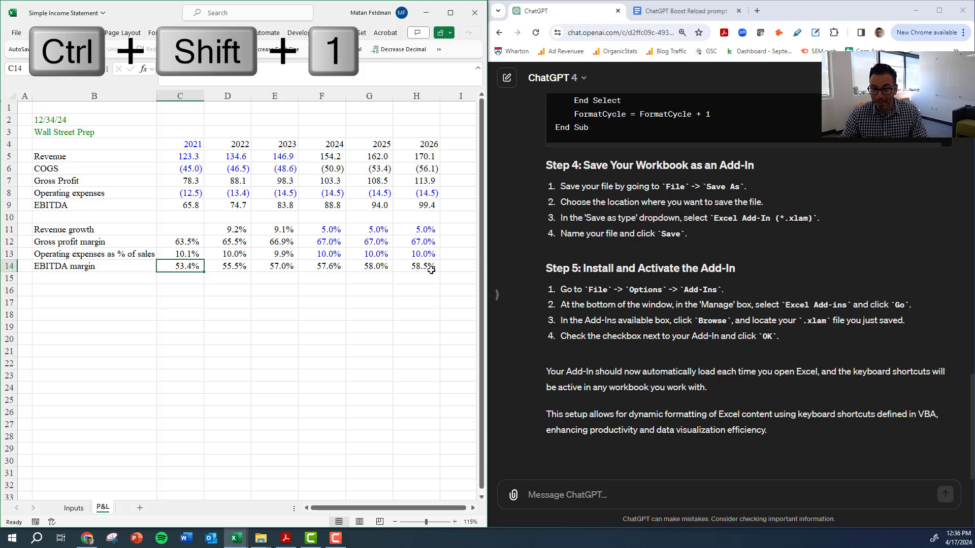
pyautogui.press('ctrl+shift+1')
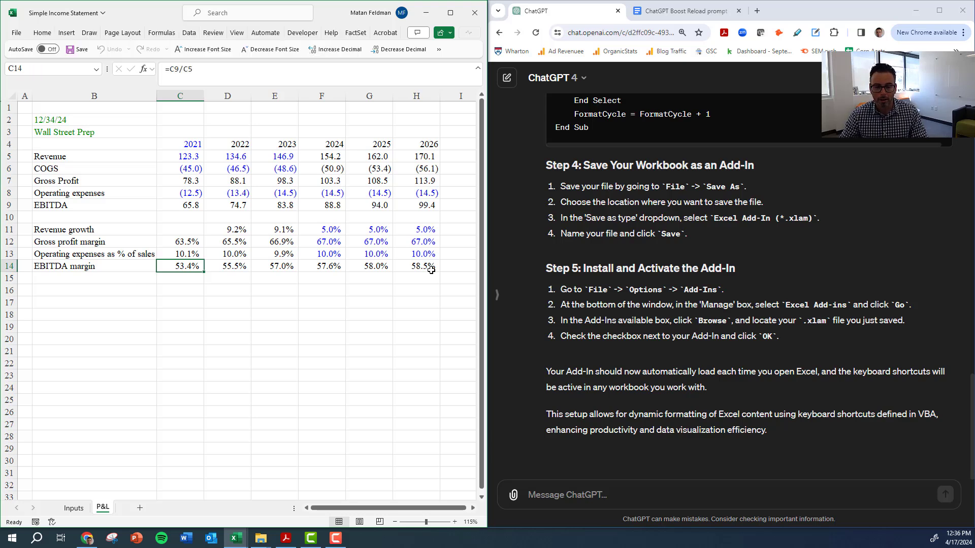